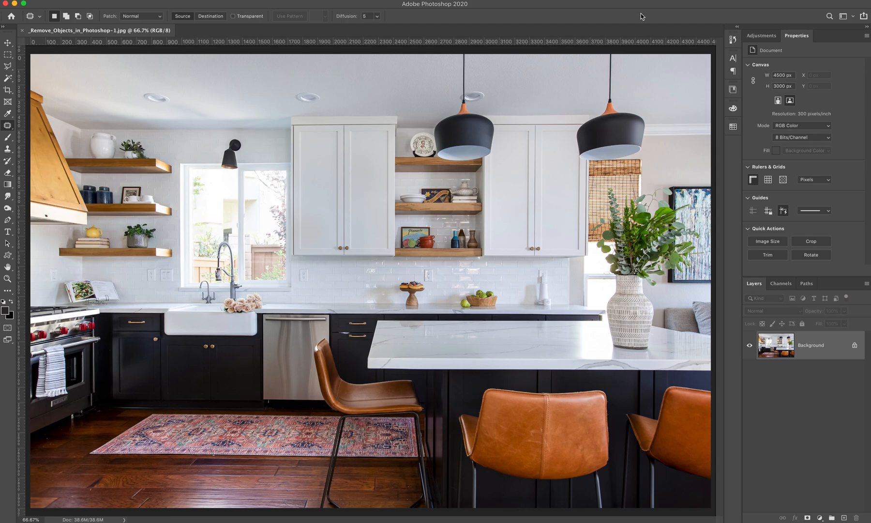
mouse_move(644, 21)
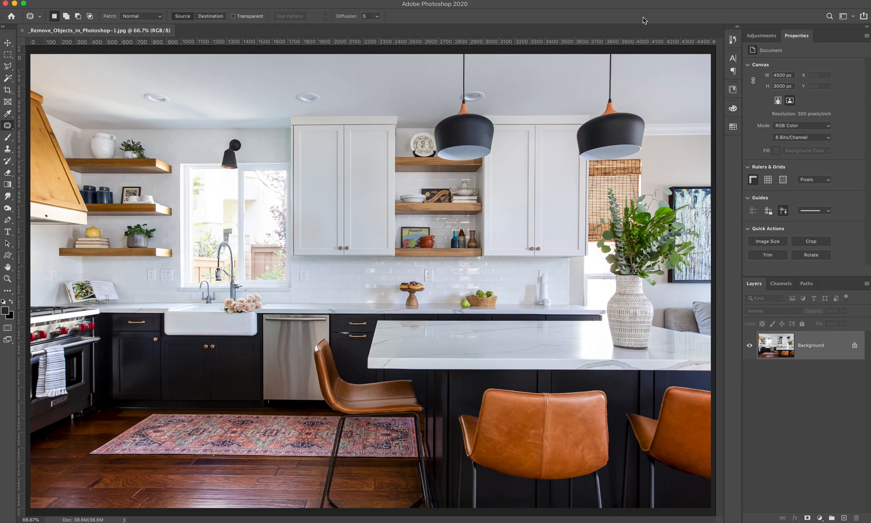
mouse_move(344, 191)
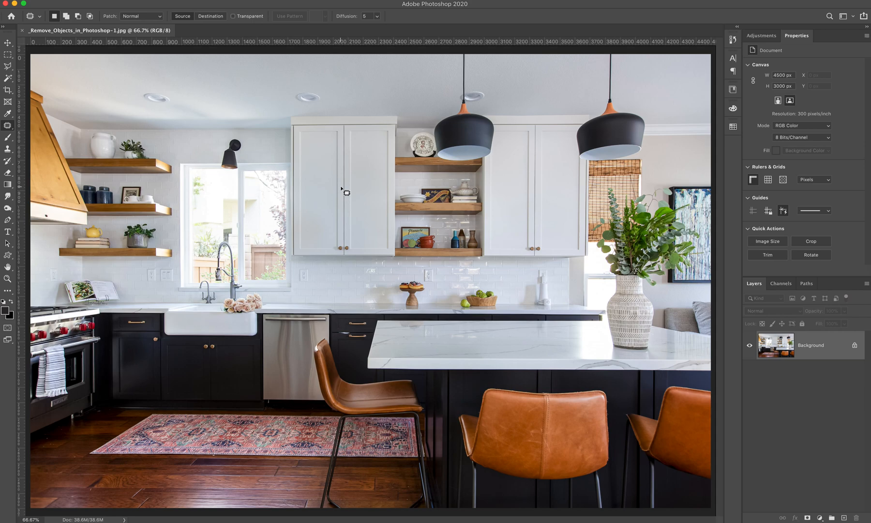
mouse_move(326, 292)
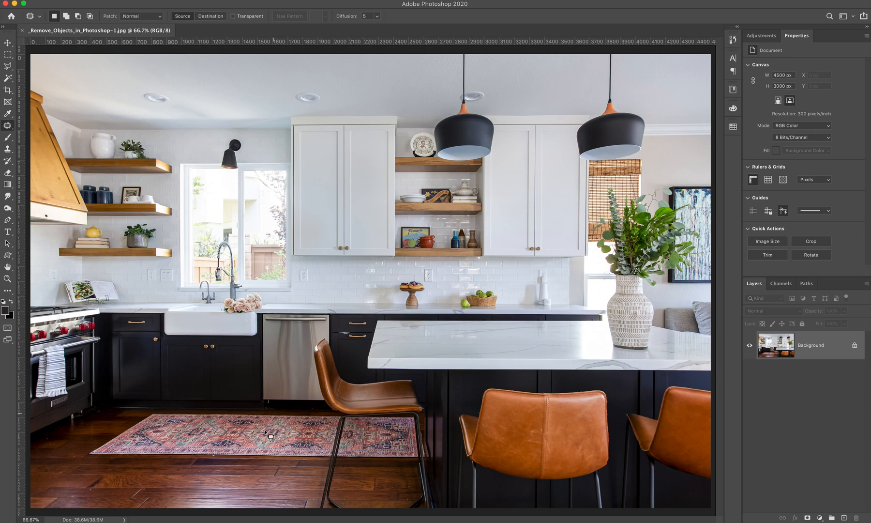
mouse_move(549, 313)
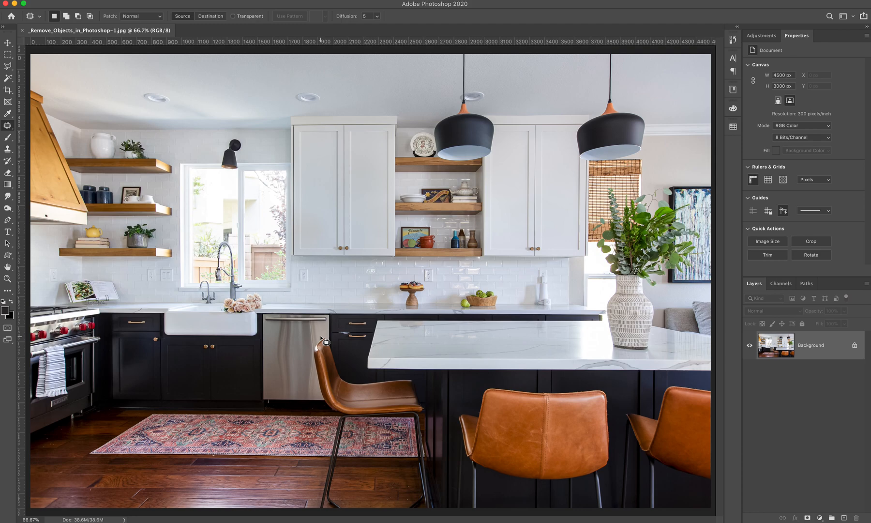
mouse_move(391, 372)
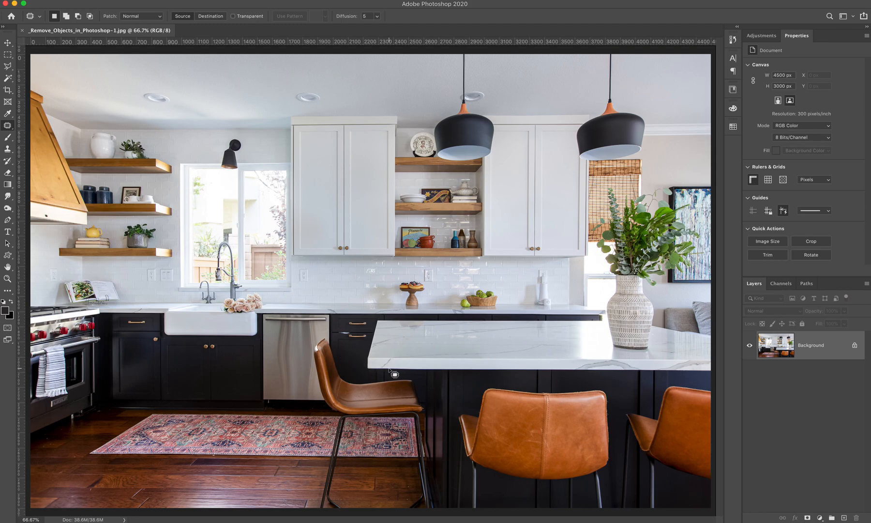
mouse_move(527, 386)
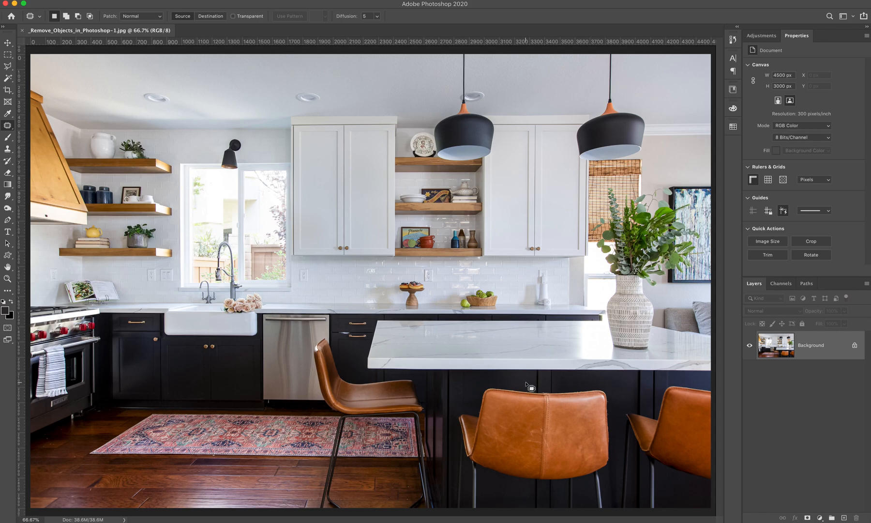
mouse_move(477, 321)
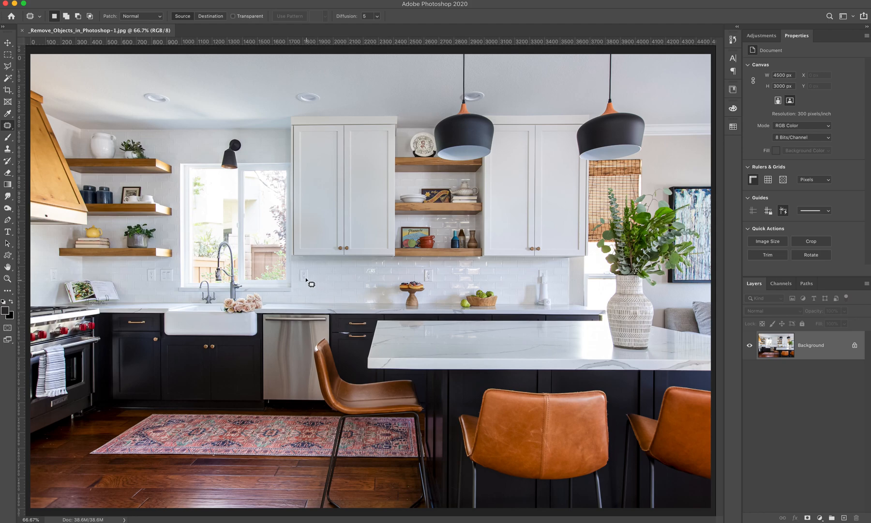
mouse_move(534, 289)
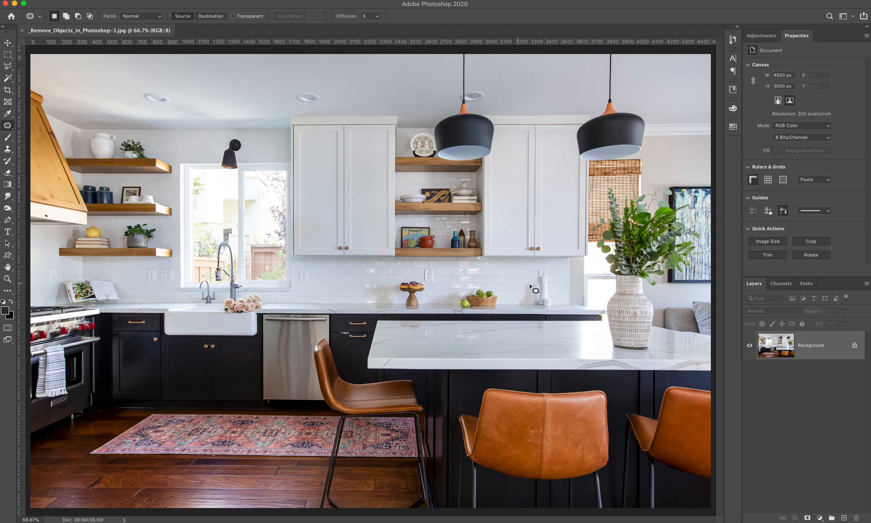
mouse_move(563, 314)
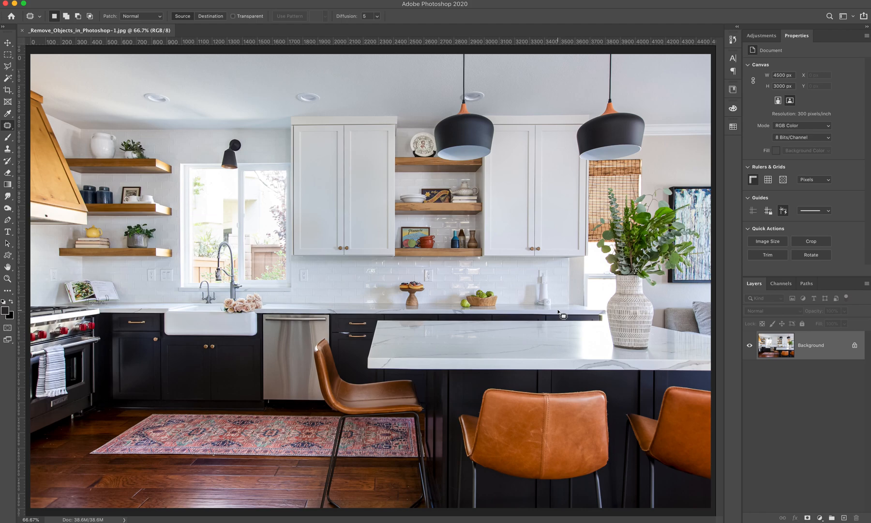
mouse_move(530, 304)
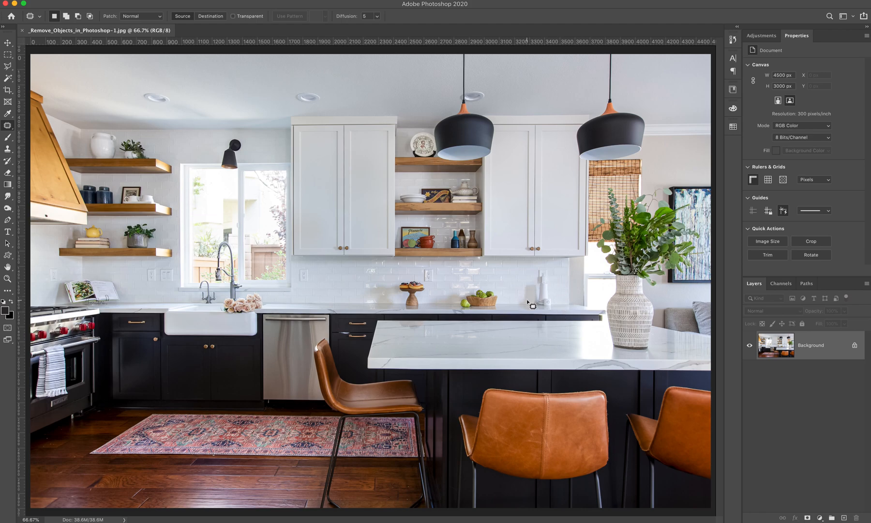
mouse_move(134, 89)
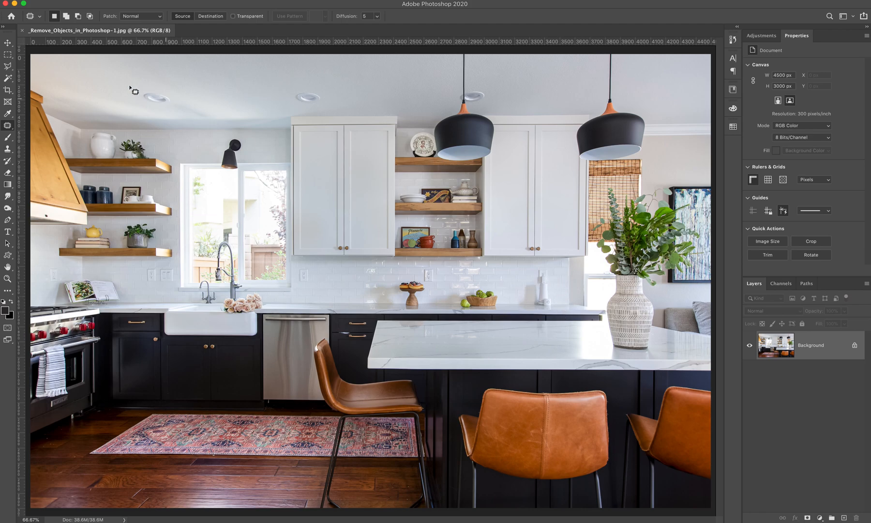
mouse_move(185, 101)
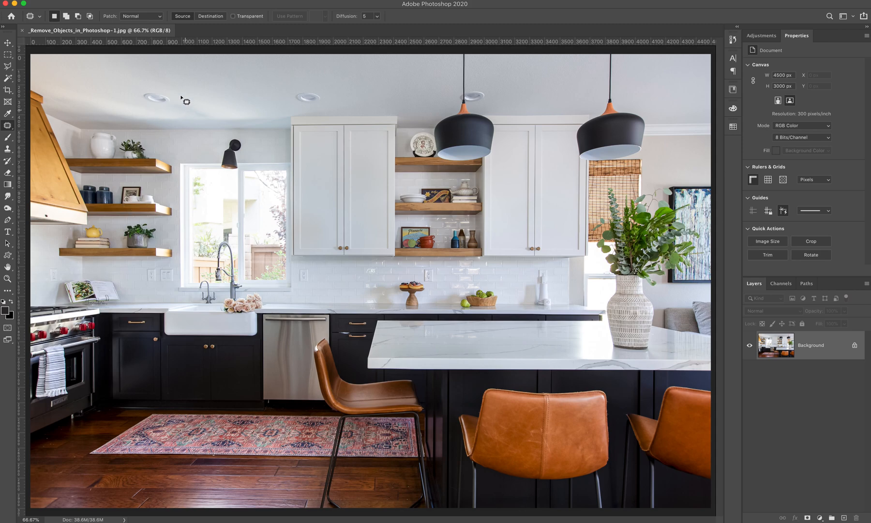
mouse_move(251, 383)
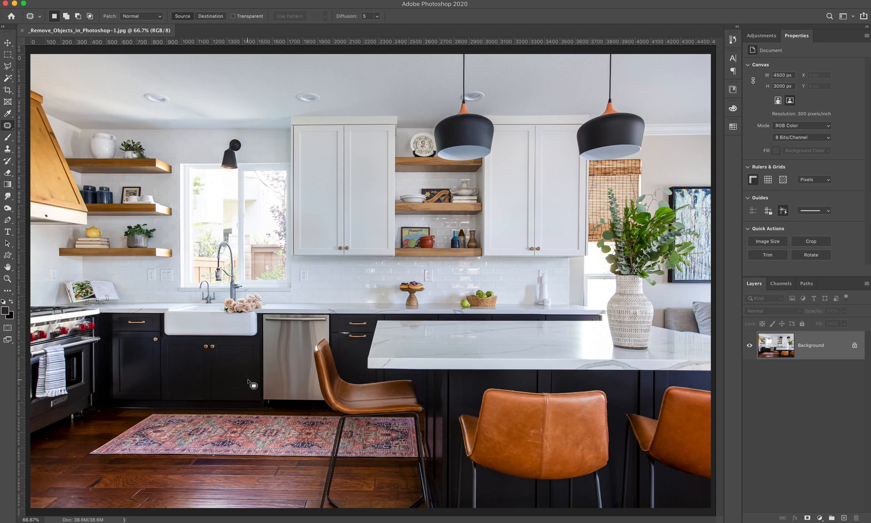
mouse_move(344, 338)
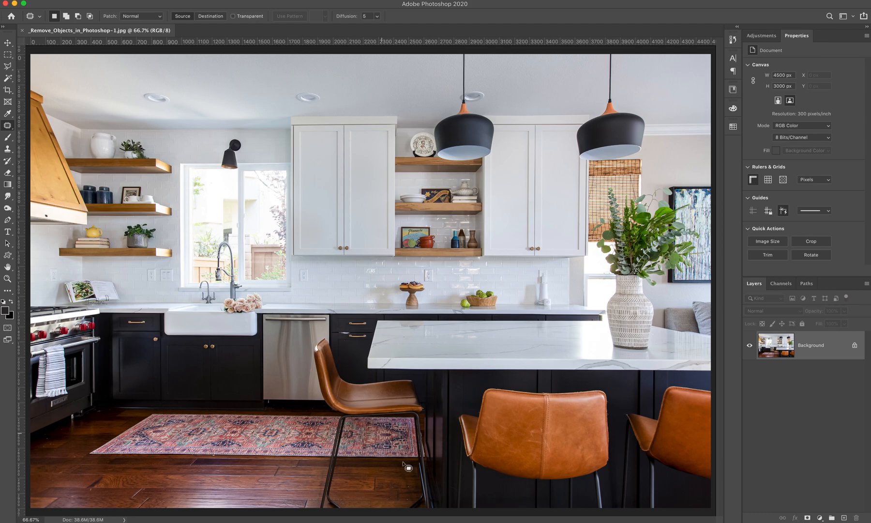
mouse_move(83, 478)
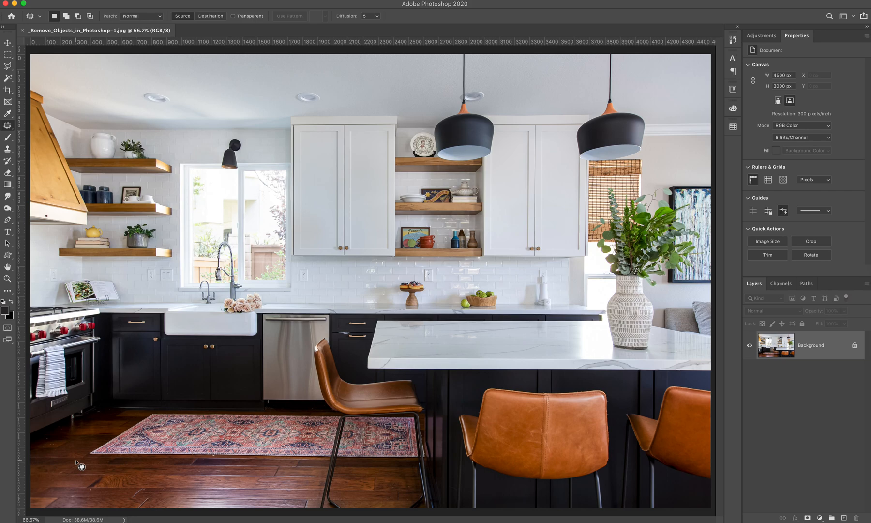
mouse_move(239, 370)
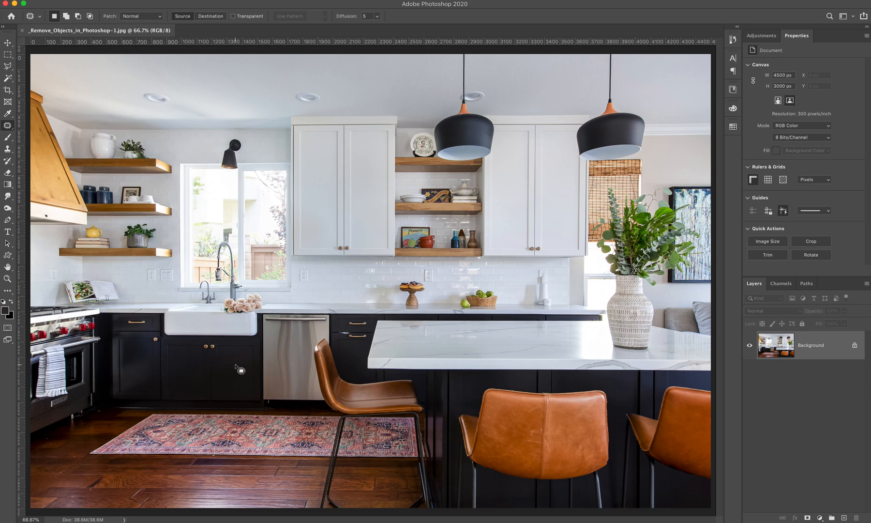
mouse_move(108, 182)
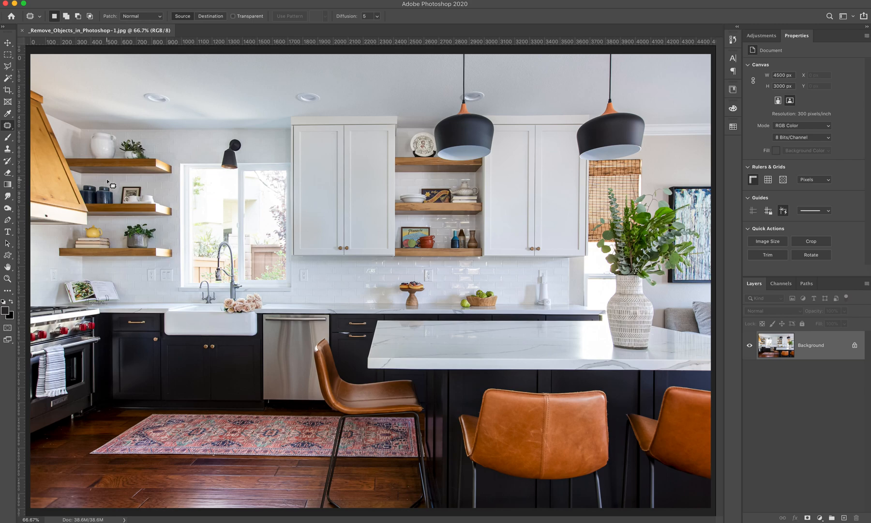
mouse_move(8, 153)
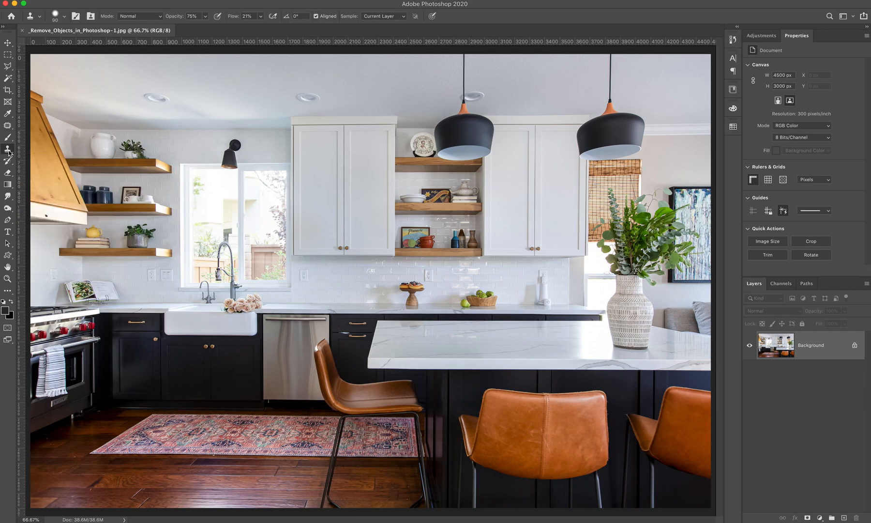
mouse_move(8, 138)
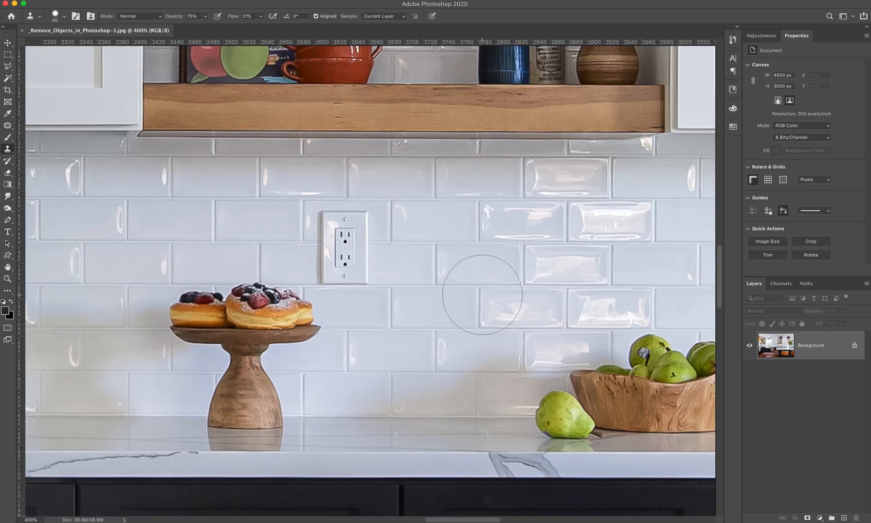
mouse_move(138, 87)
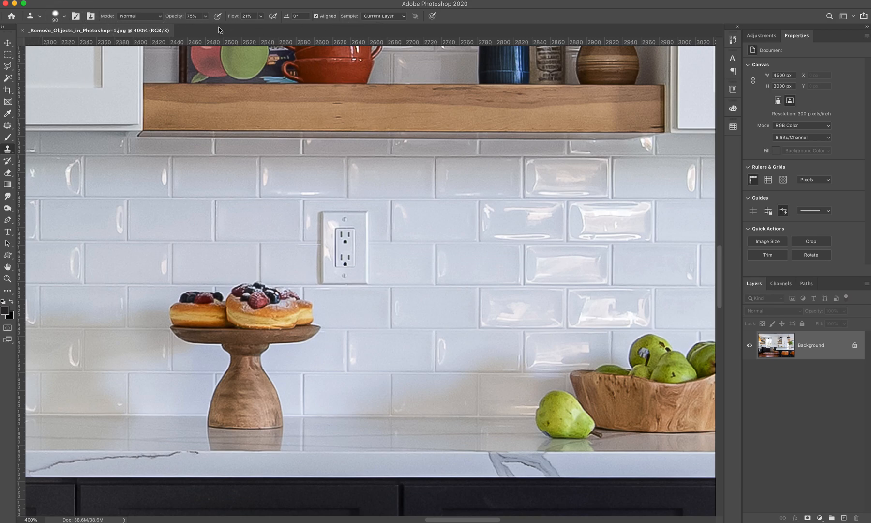
mouse_move(147, 22)
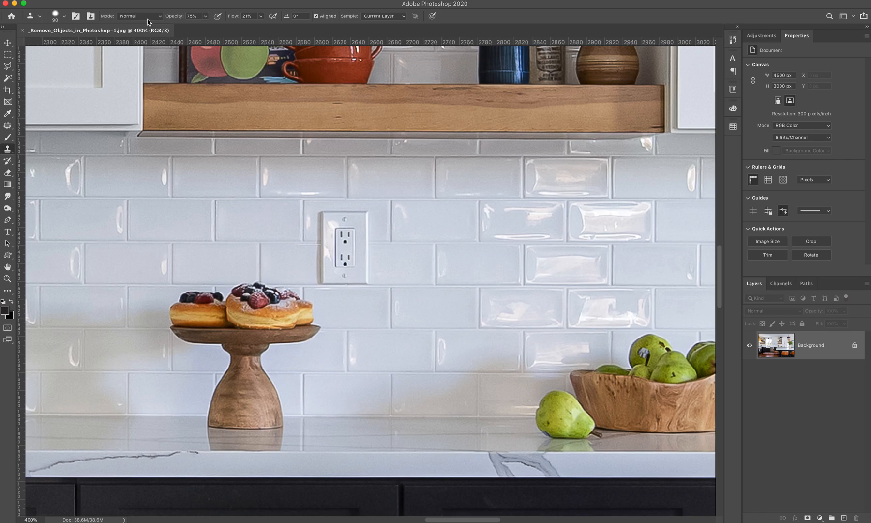
mouse_move(147, 21)
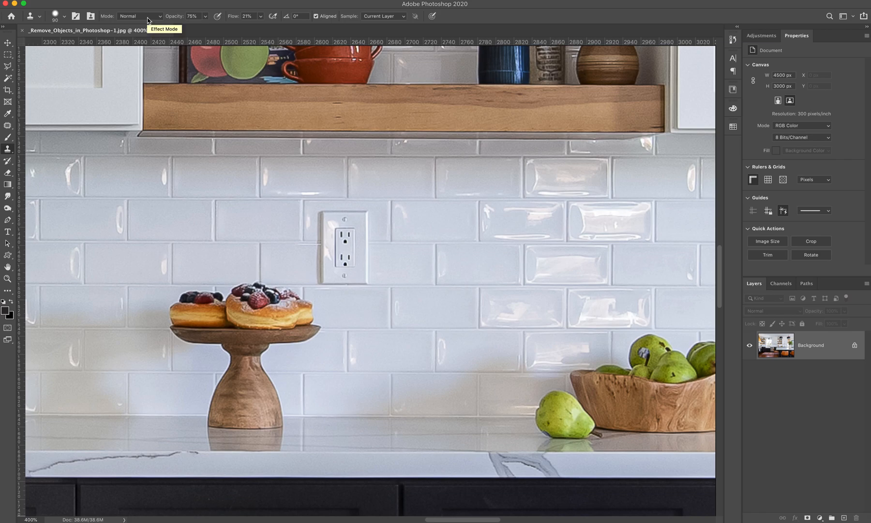
left_click(55, 15)
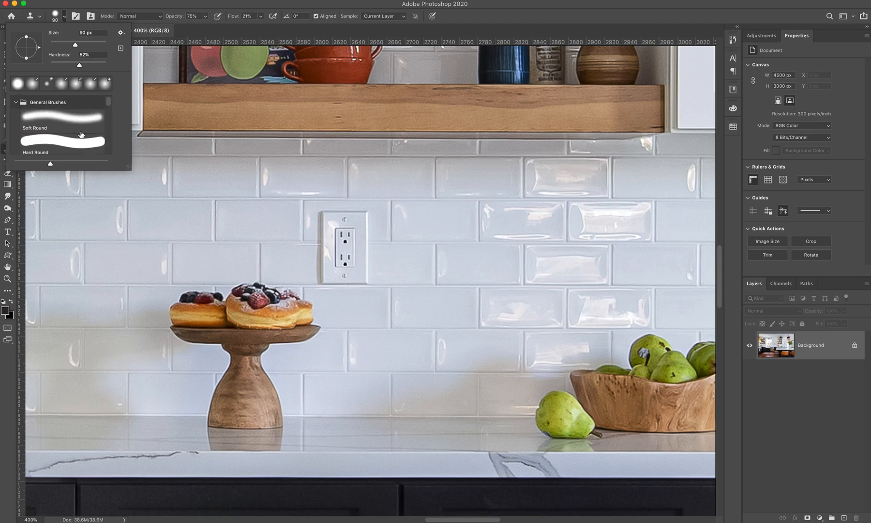
mouse_move(58, 58)
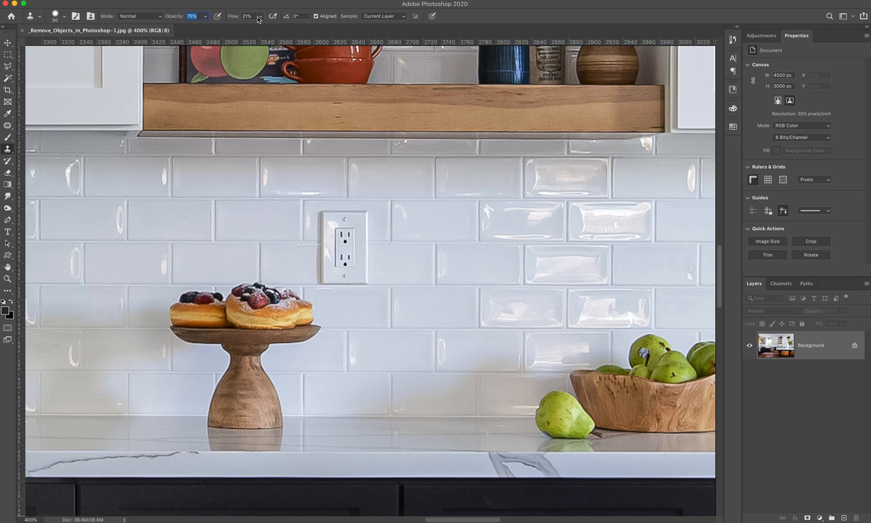
mouse_move(247, 16)
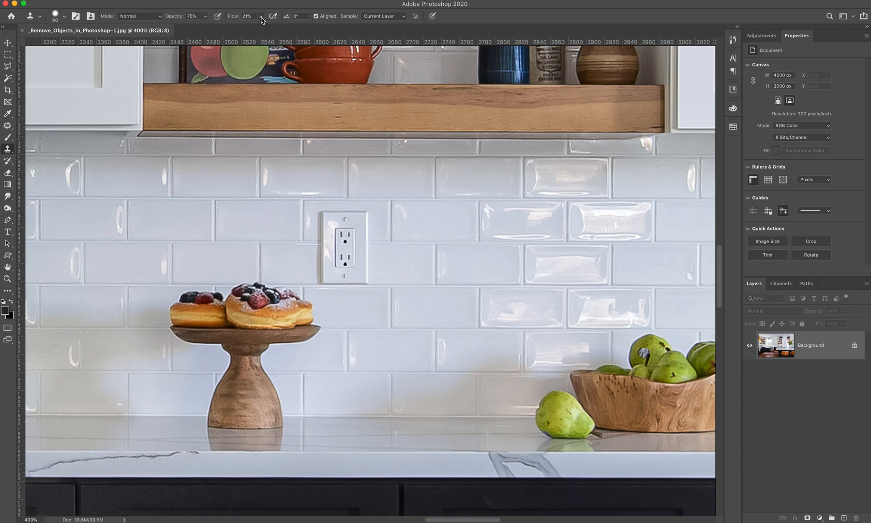
mouse_move(261, 18)
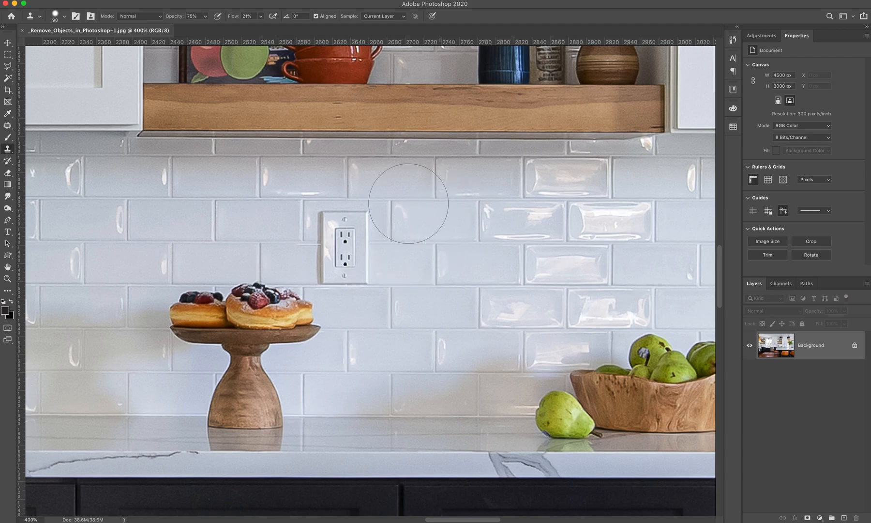
mouse_move(433, 236)
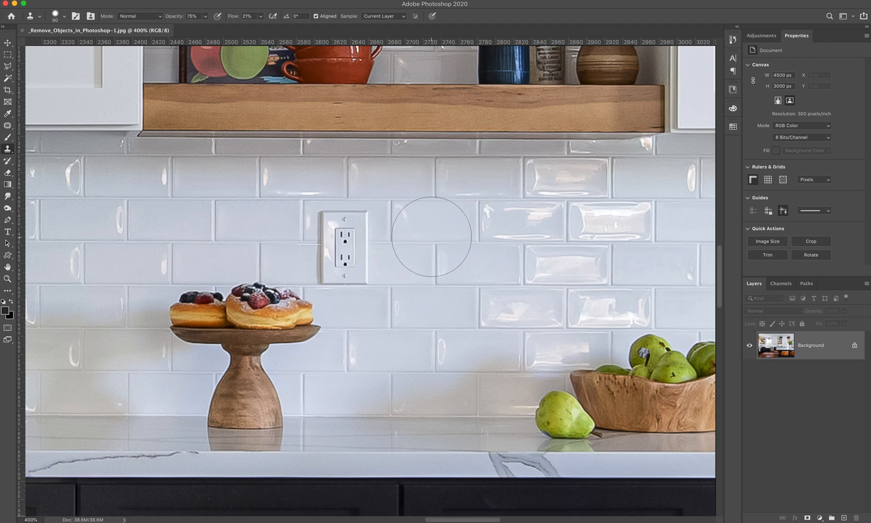
mouse_move(450, 212)
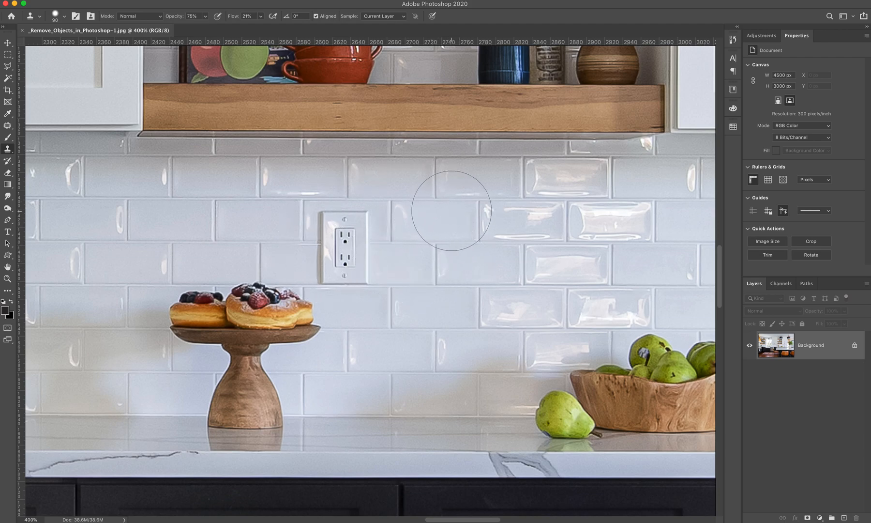
mouse_move(467, 269)
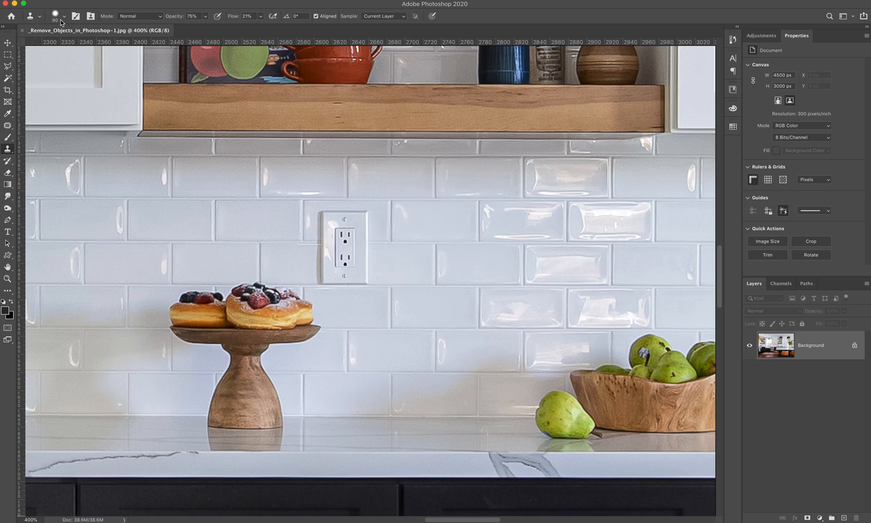
Shrink the clone brush from 90 px to about 57 px at 52% hardness for detail work
left_click(65, 15)
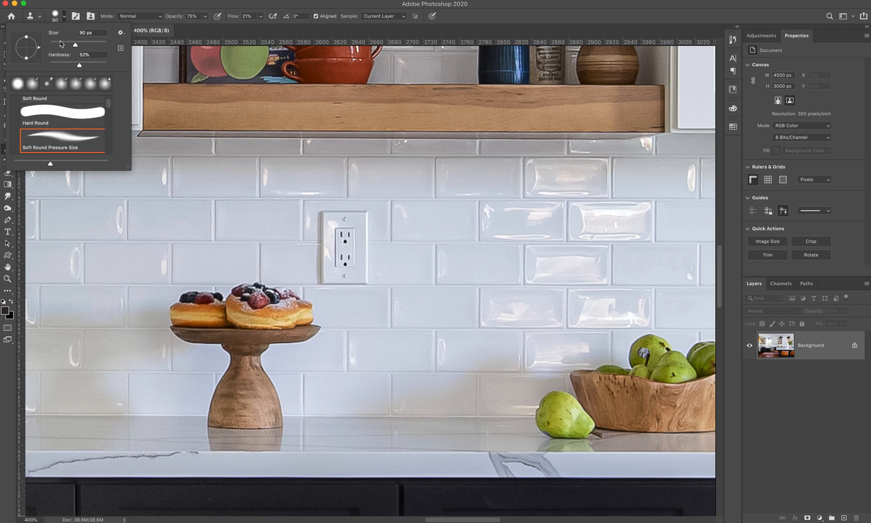
left_click_drag(74, 44, 65, 43)
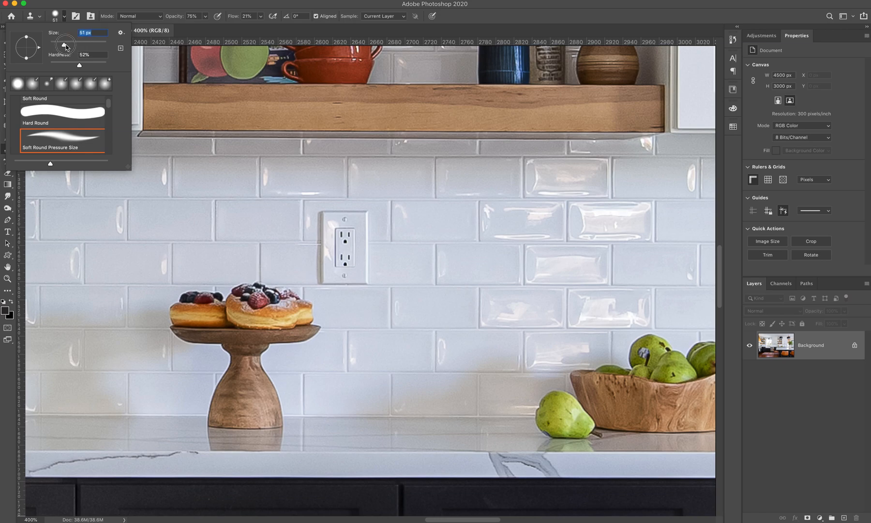
left_click_drag(66, 44, 74, 66)
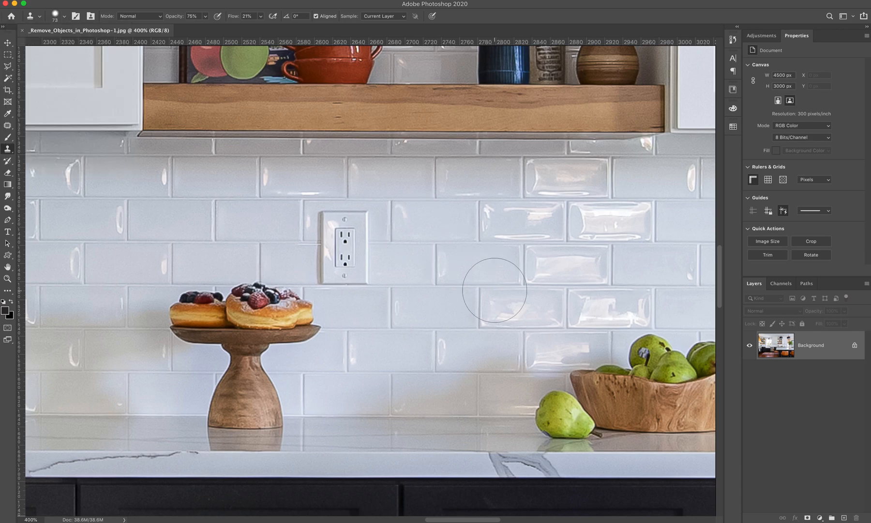
mouse_move(446, 230)
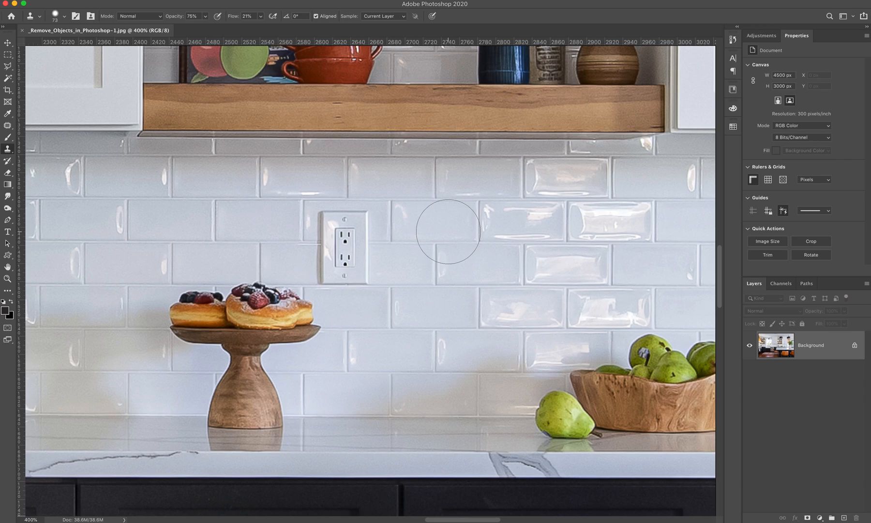
mouse_move(428, 217)
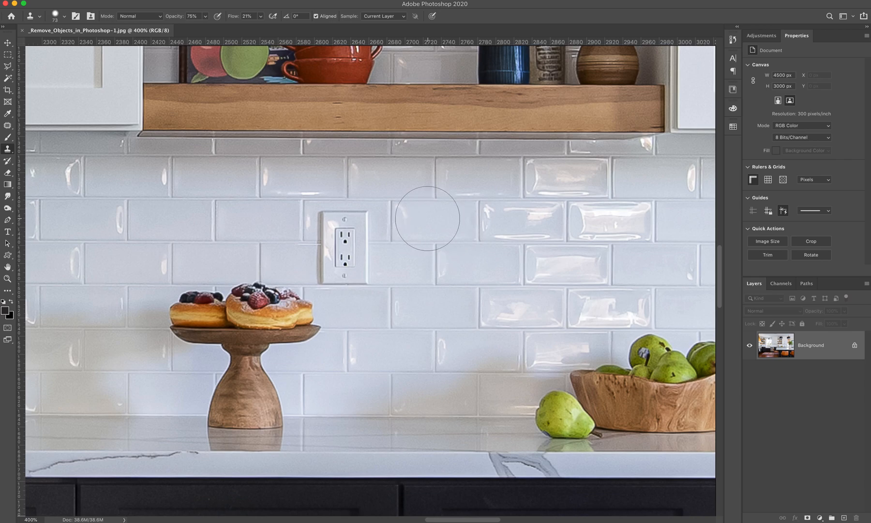
mouse_move(488, 218)
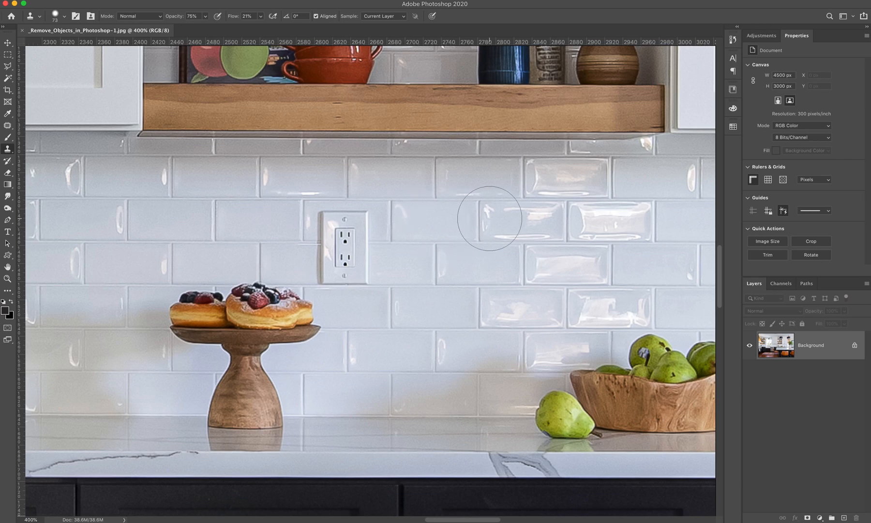
mouse_move(466, 192)
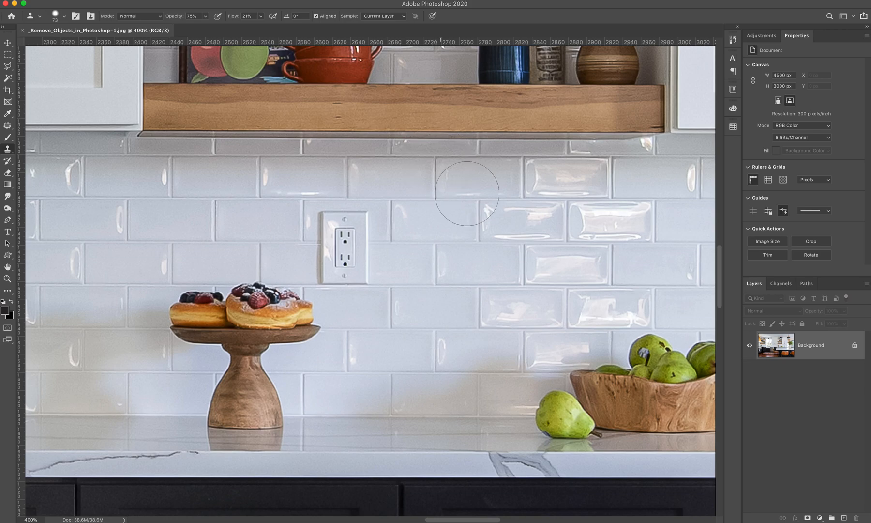
mouse_move(476, 218)
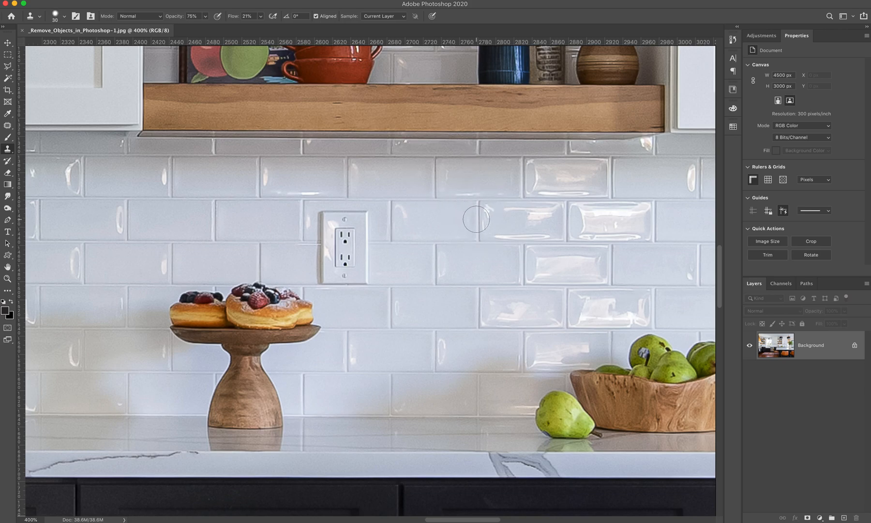
key("]")
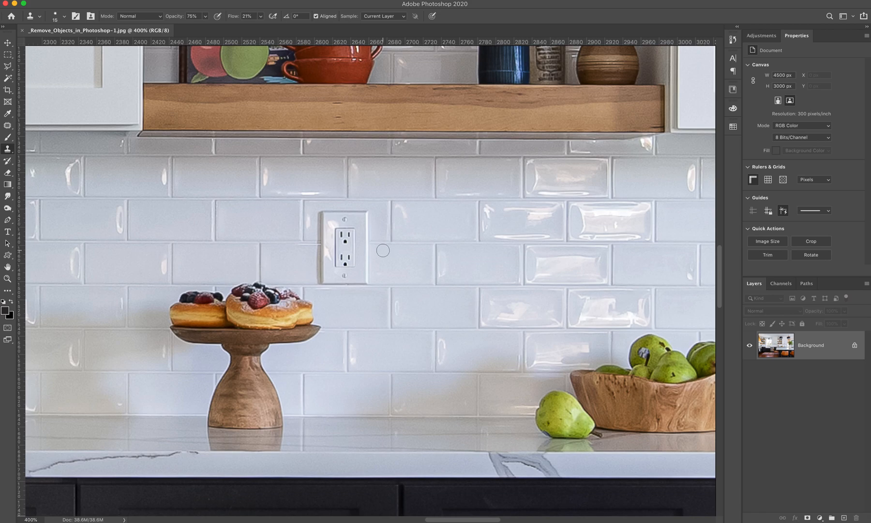
mouse_move(389, 255)
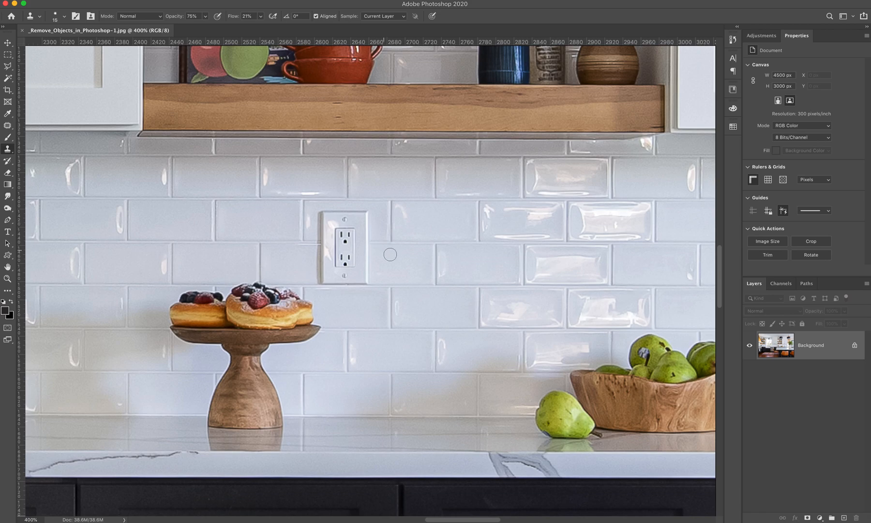
mouse_move(433, 231)
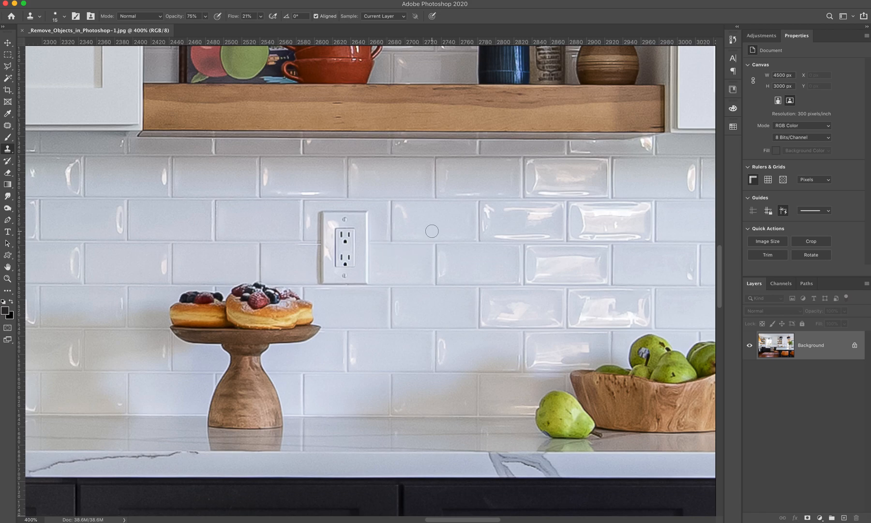
left_click(432, 231)
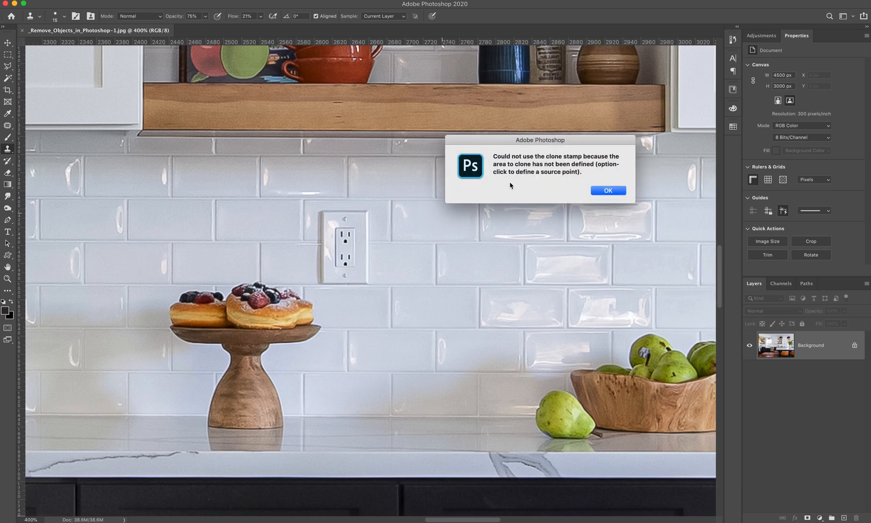
mouse_move(535, 192)
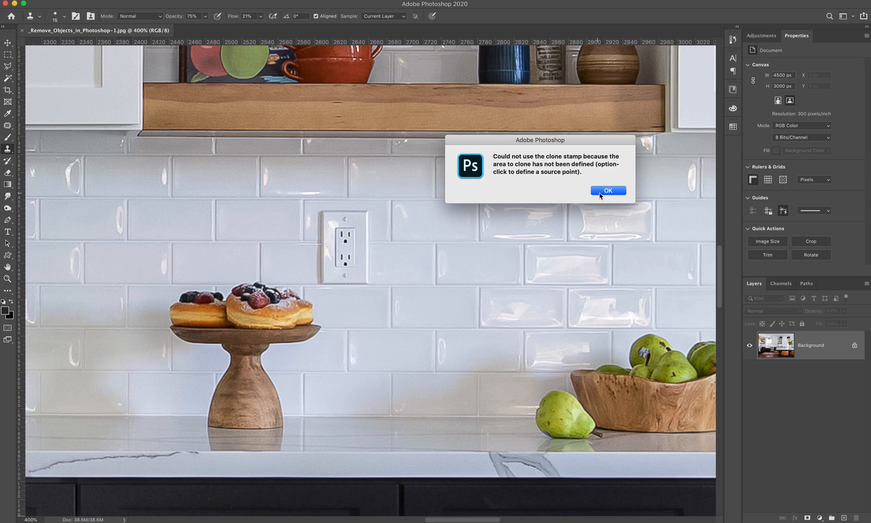
left_click(607, 191)
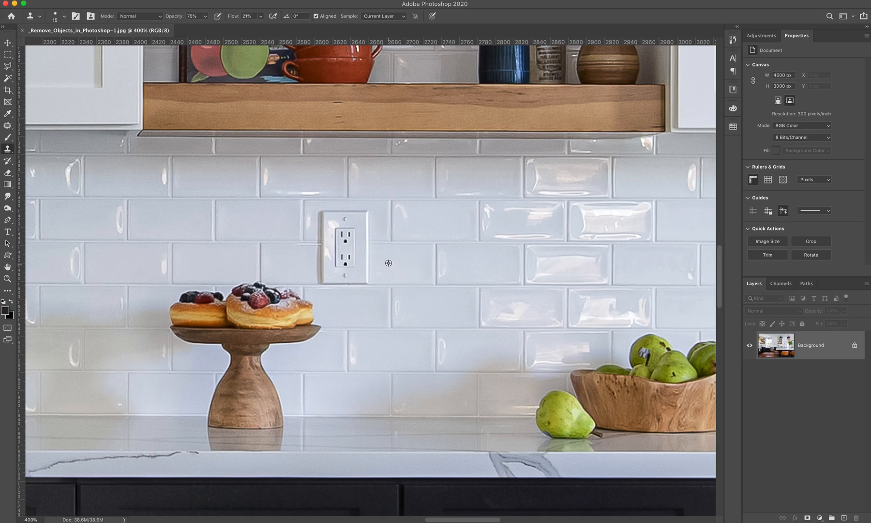
mouse_move(397, 267)
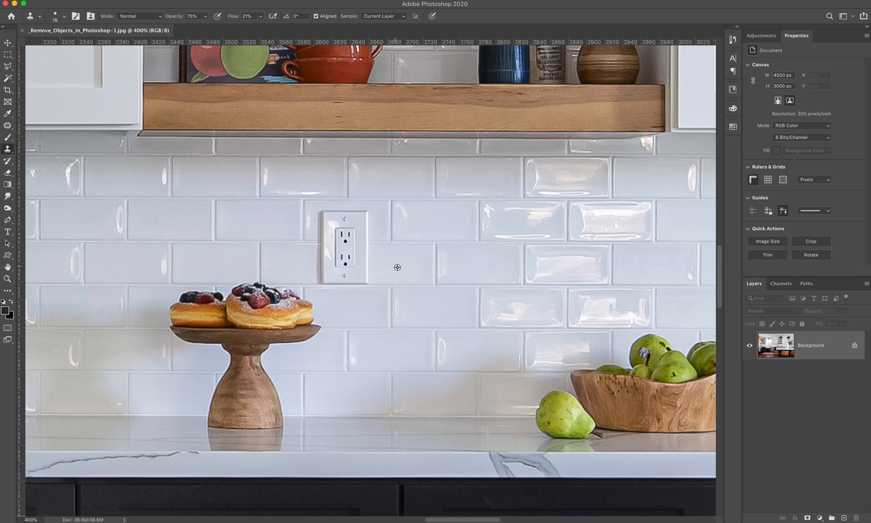
mouse_move(406, 269)
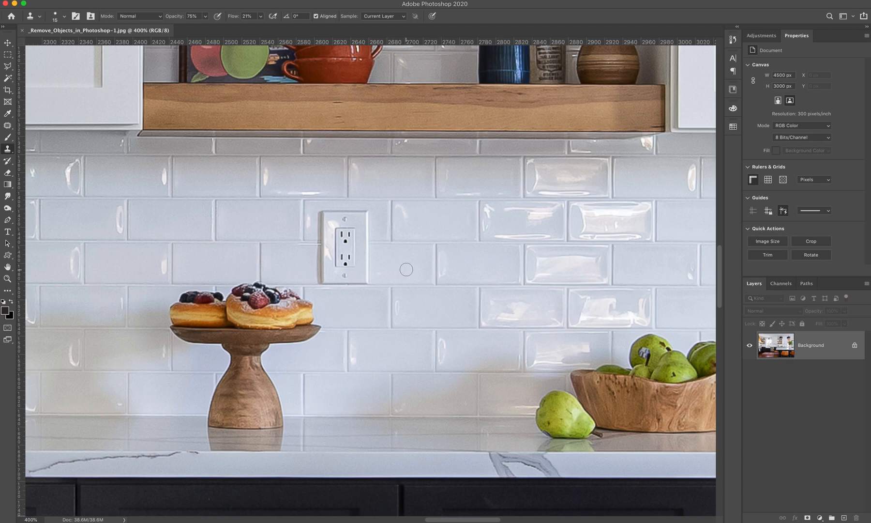
mouse_move(410, 288)
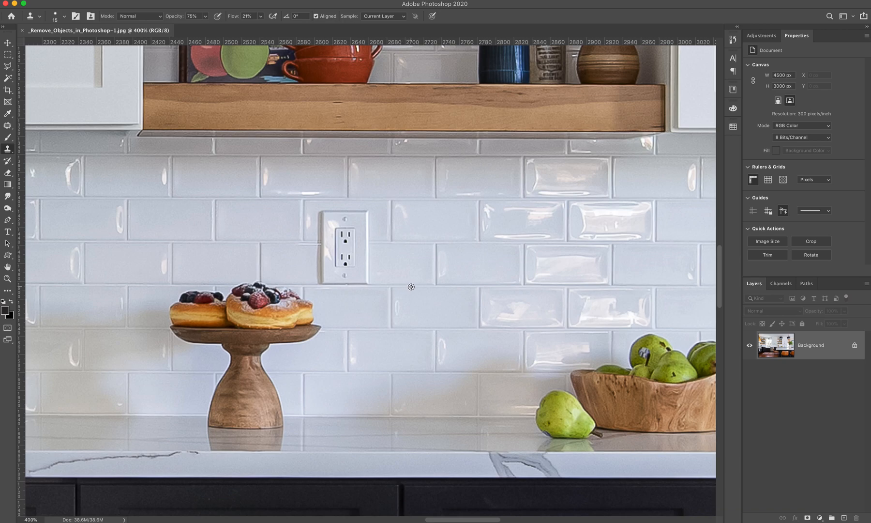
mouse_move(412, 286)
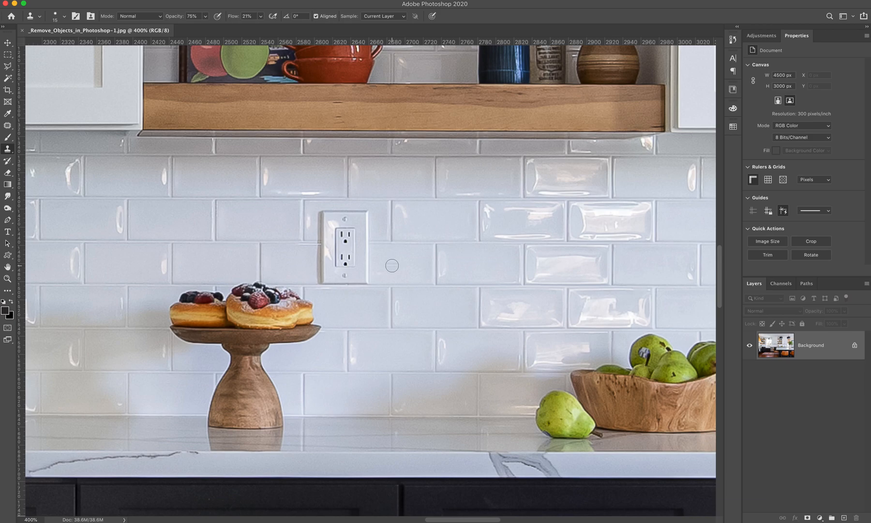
mouse_move(365, 282)
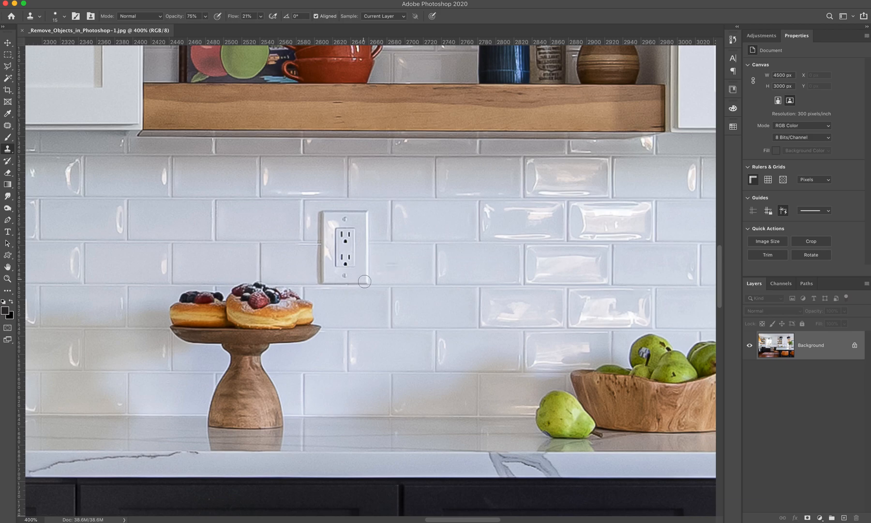
mouse_move(367, 286)
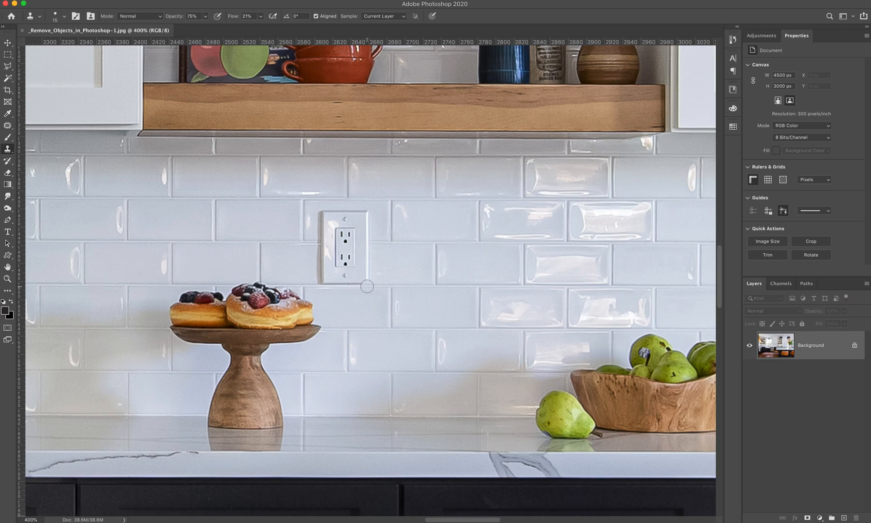
mouse_move(369, 289)
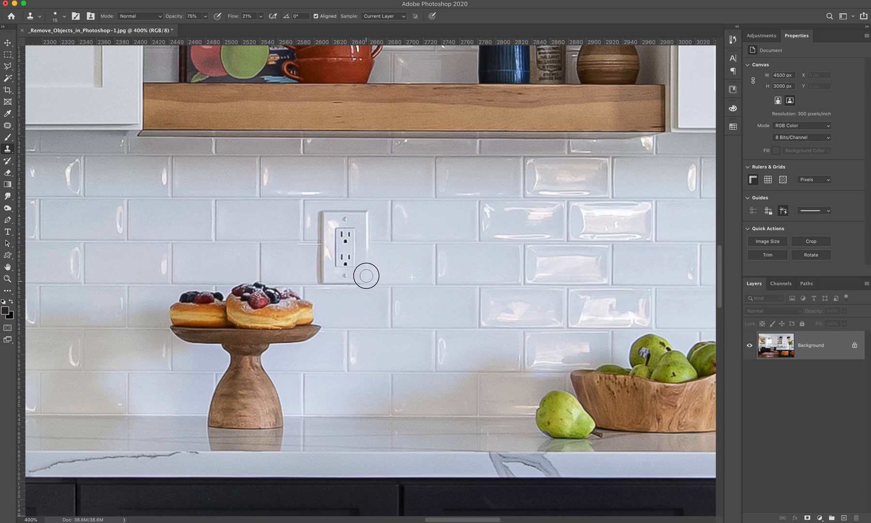
mouse_move(370, 285)
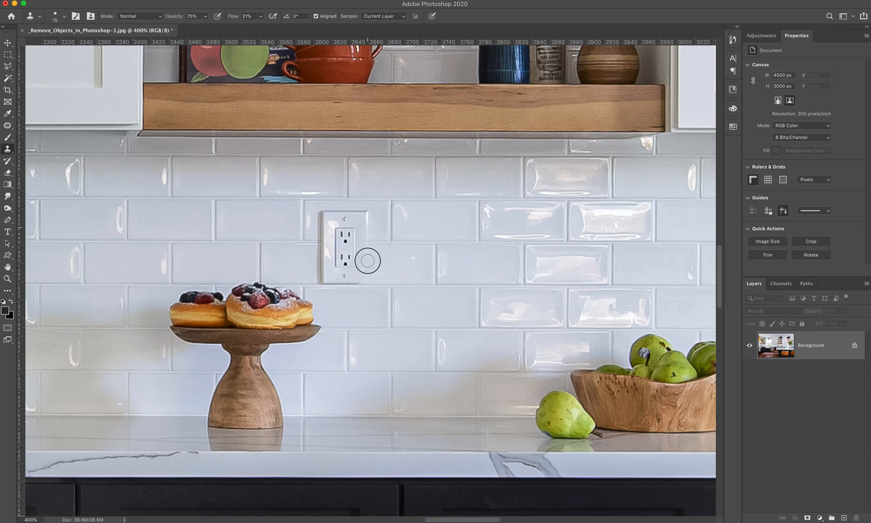
mouse_move(367, 231)
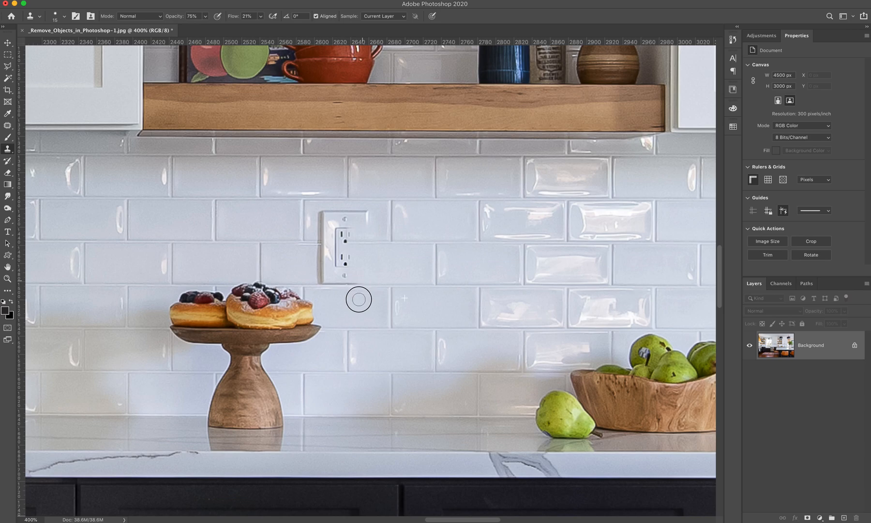
mouse_move(362, 278)
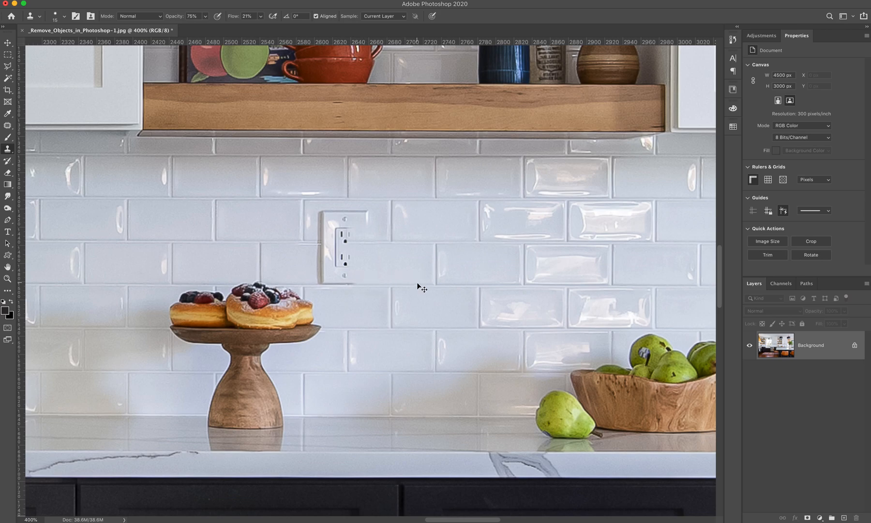
mouse_move(413, 285)
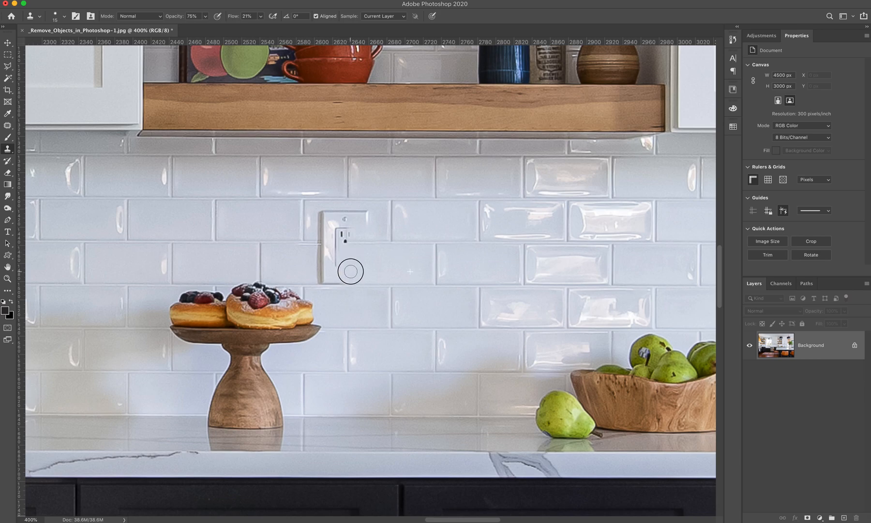
mouse_move(338, 283)
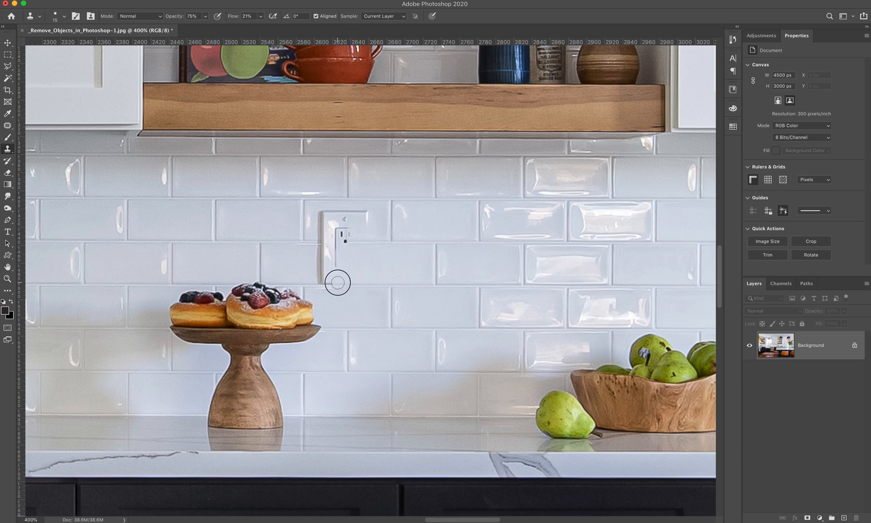
mouse_move(373, 269)
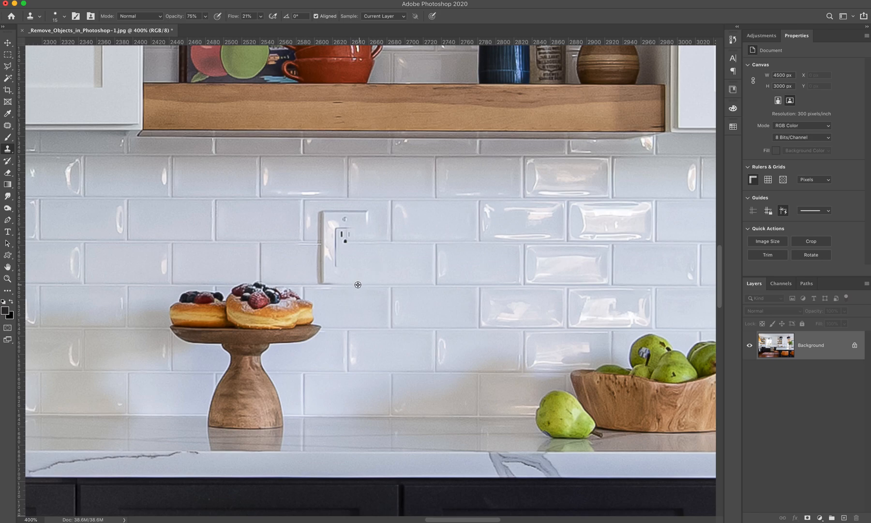
mouse_move(337, 276)
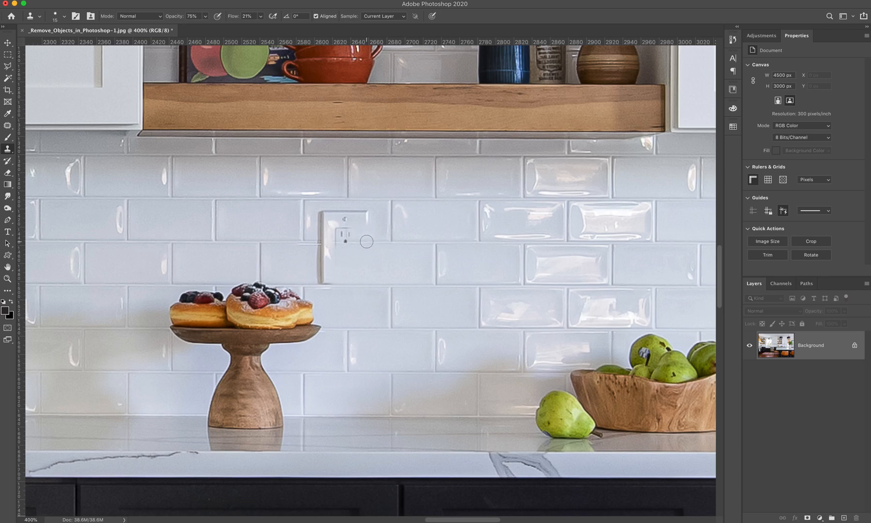
mouse_move(355, 242)
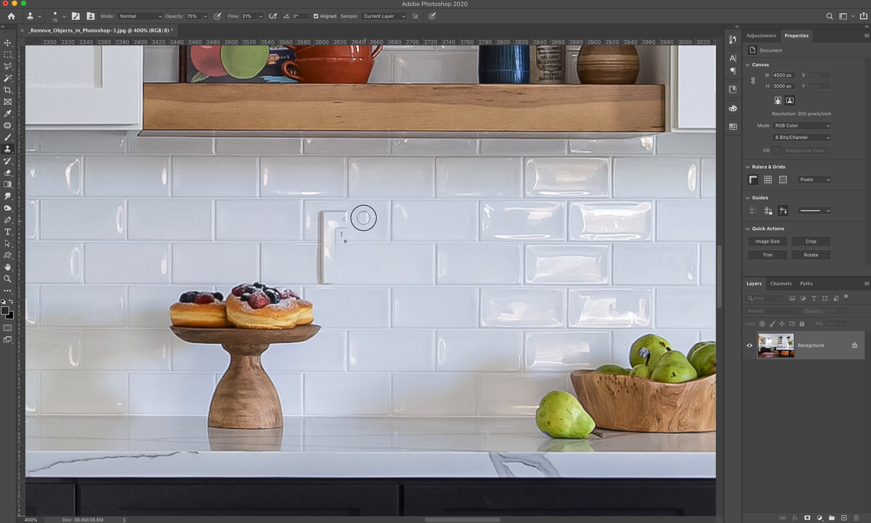
mouse_move(367, 228)
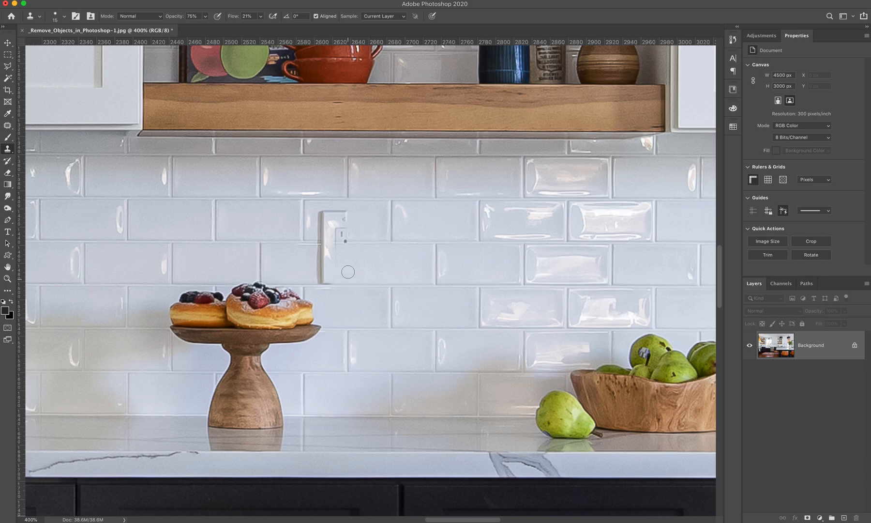
mouse_move(363, 246)
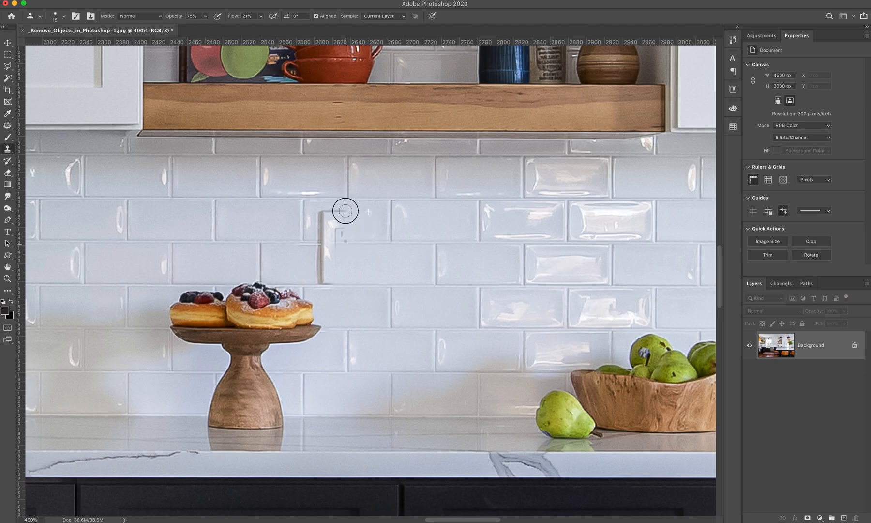
mouse_move(340, 232)
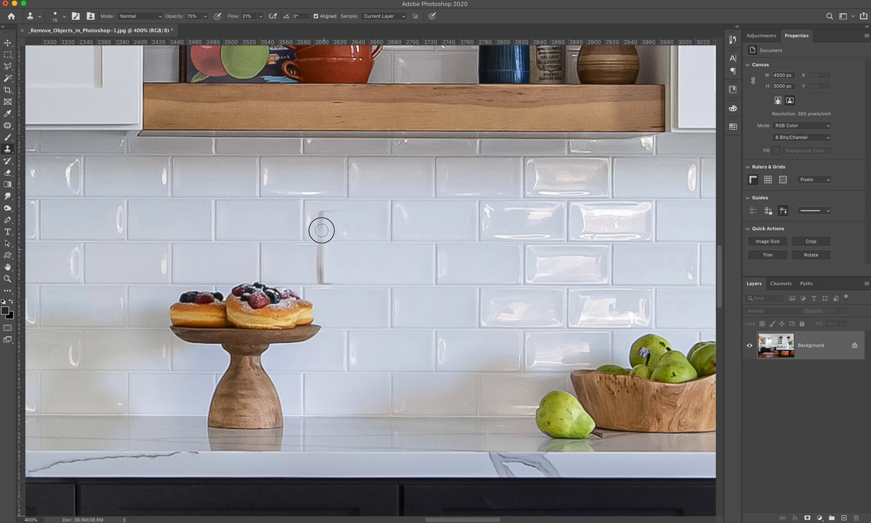
Clone clean subway tile over the outlet's remaining edge above the pastry stand
left_click_drag(322, 230, 321, 265)
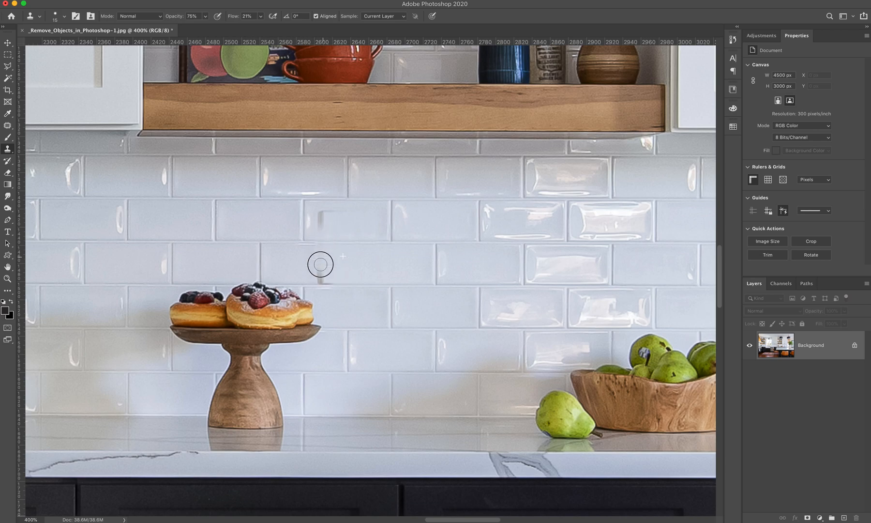
mouse_move(317, 254)
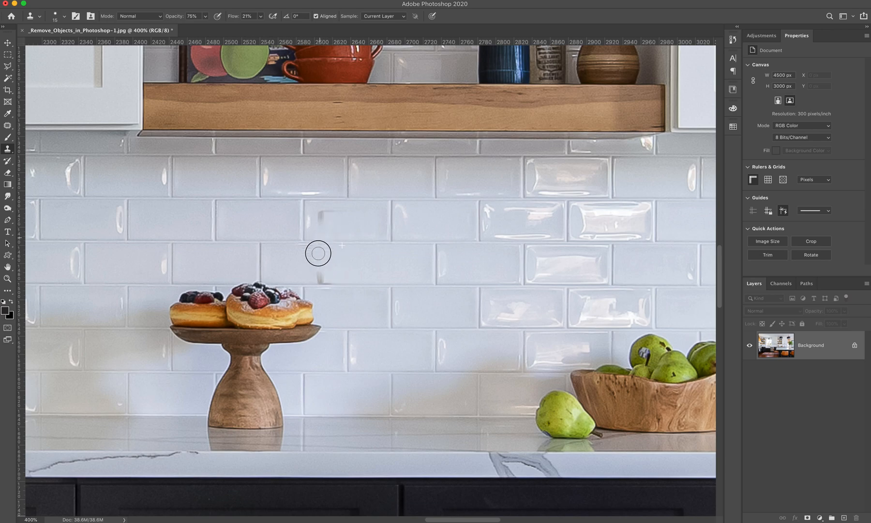
mouse_move(322, 255)
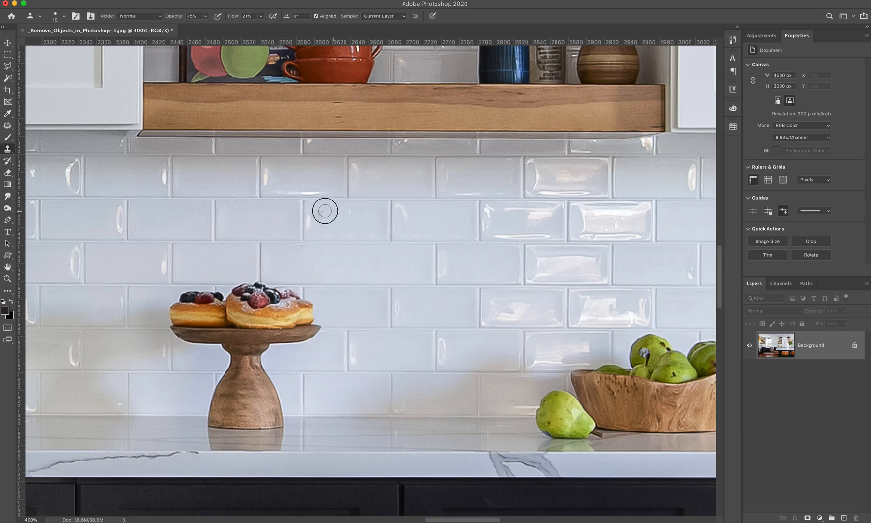
mouse_move(324, 218)
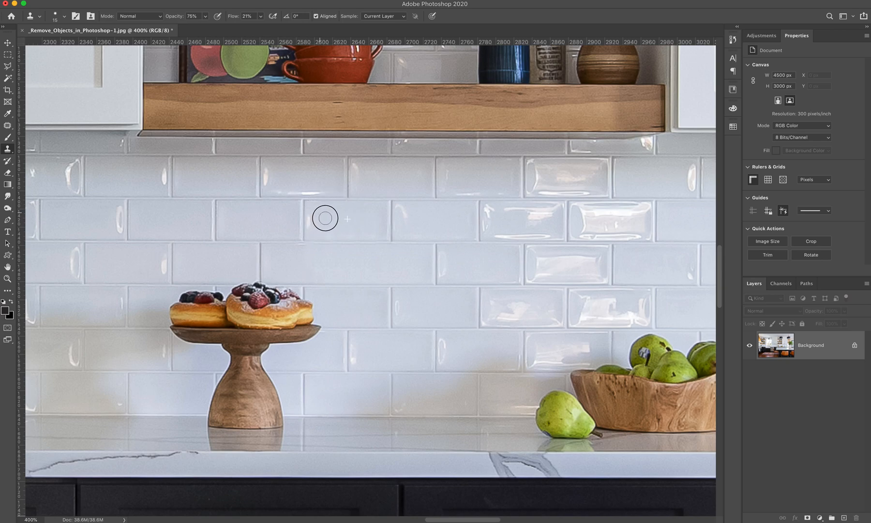
mouse_move(305, 268)
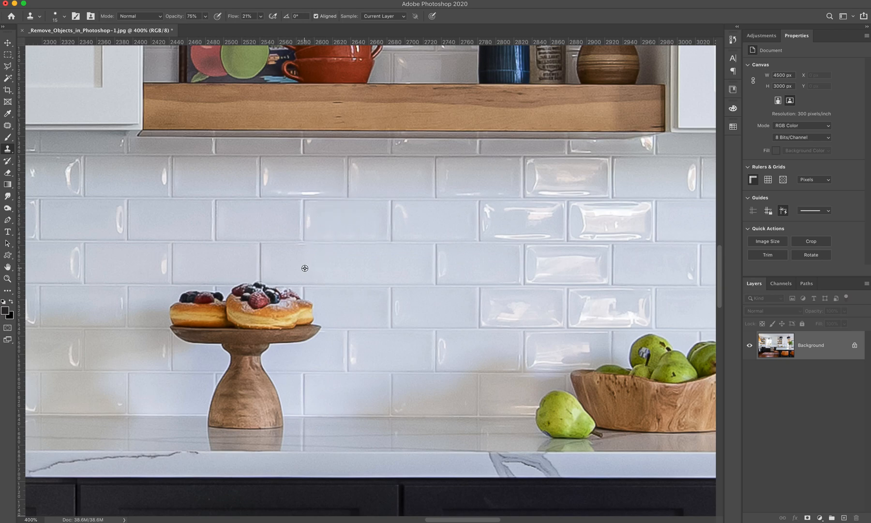
mouse_move(328, 230)
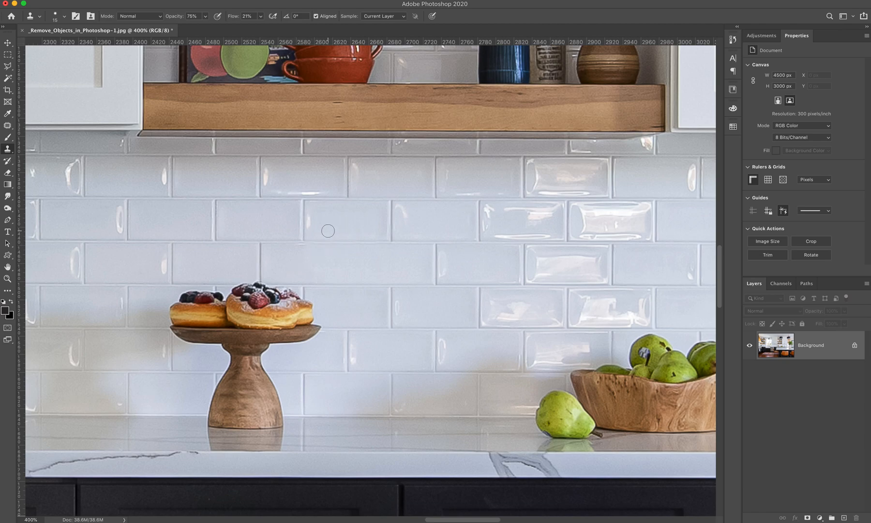
mouse_move(345, 230)
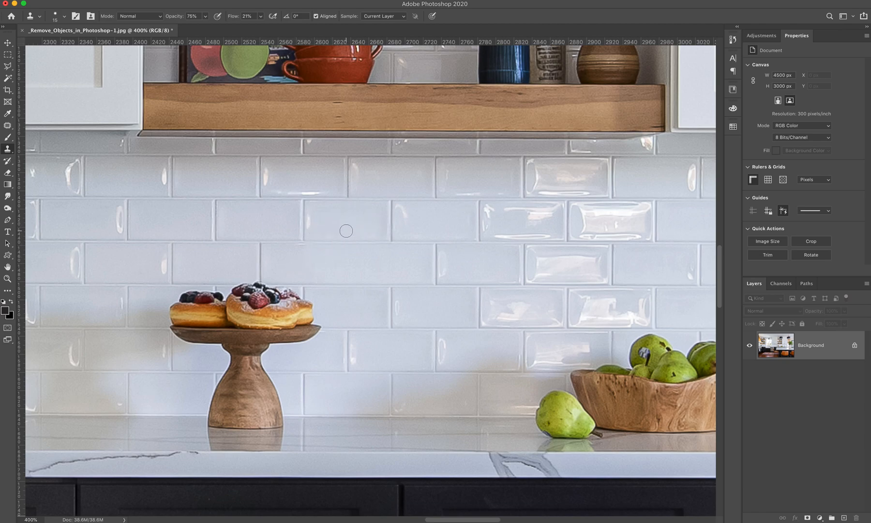
mouse_move(330, 230)
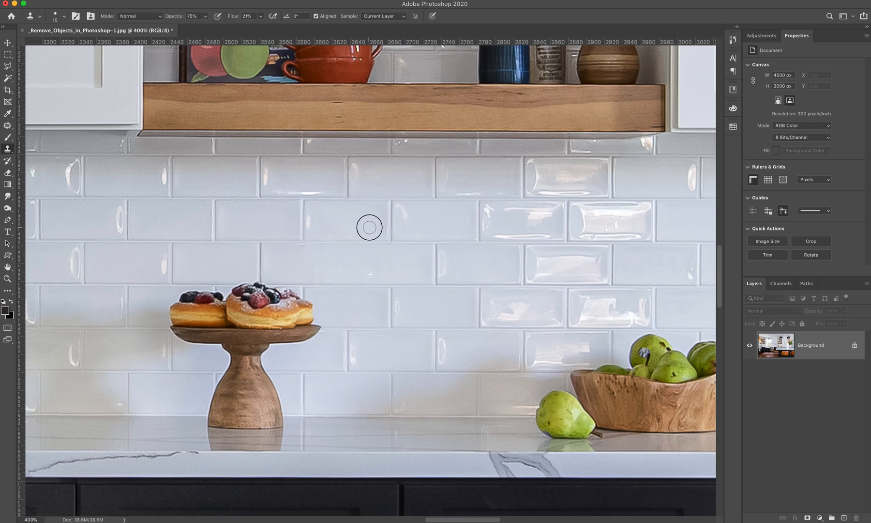
mouse_move(363, 261)
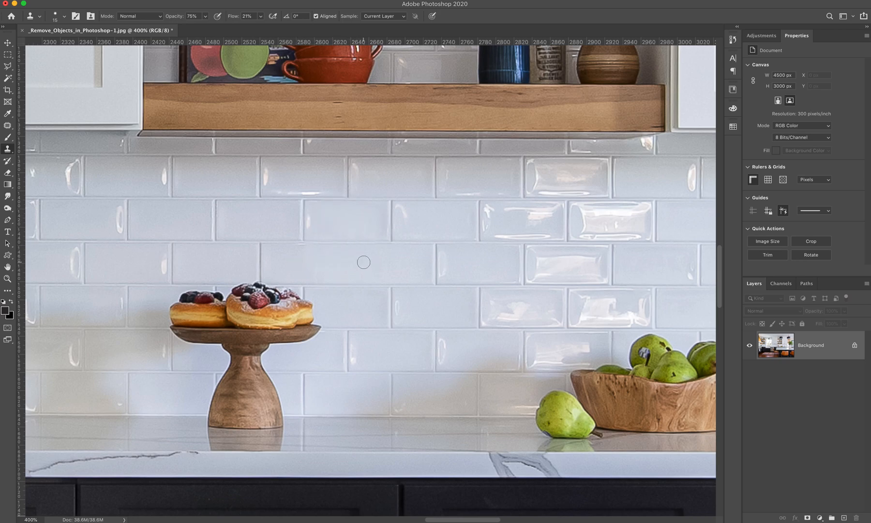
mouse_move(373, 343)
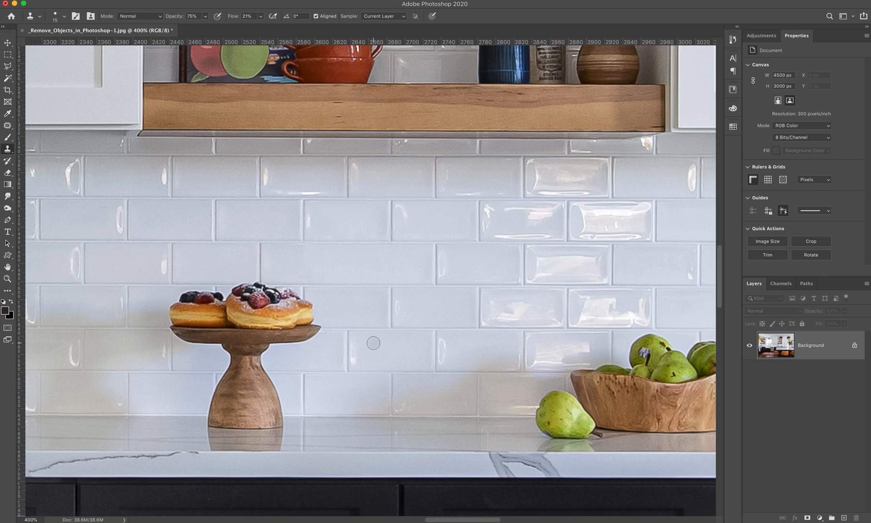
mouse_move(344, 281)
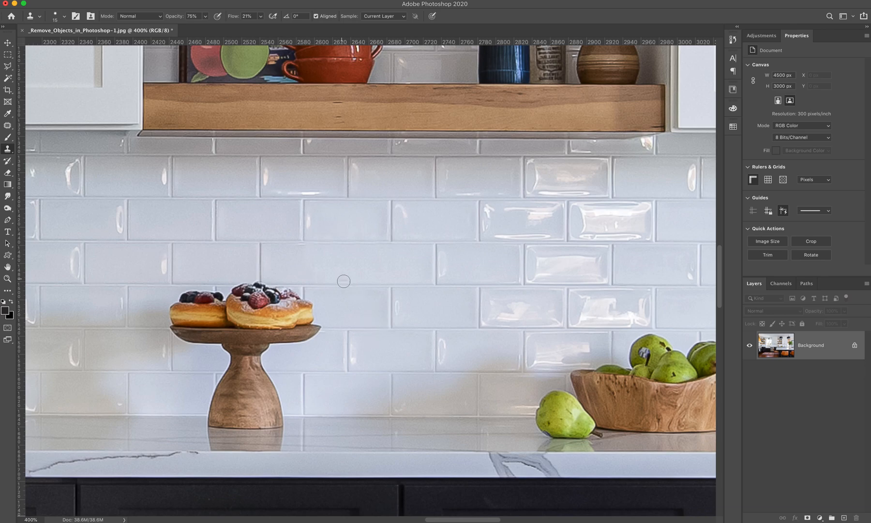
mouse_move(440, 322)
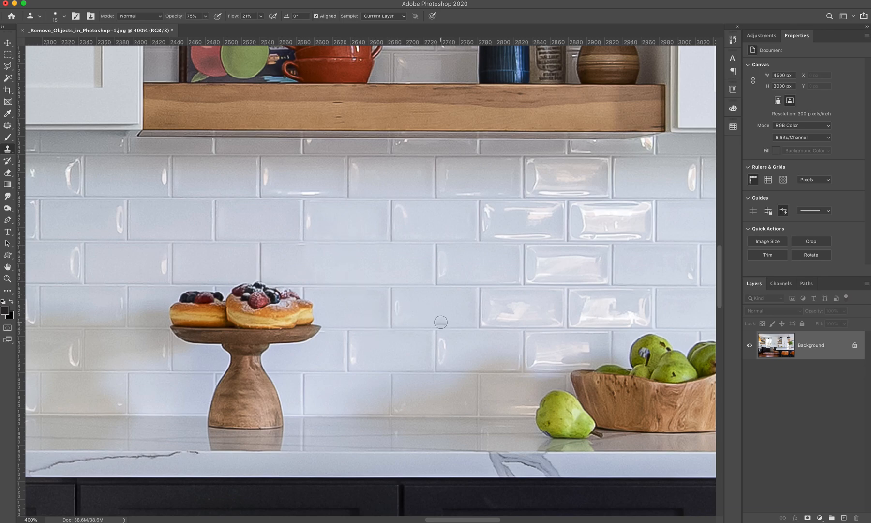
mouse_move(350, 290)
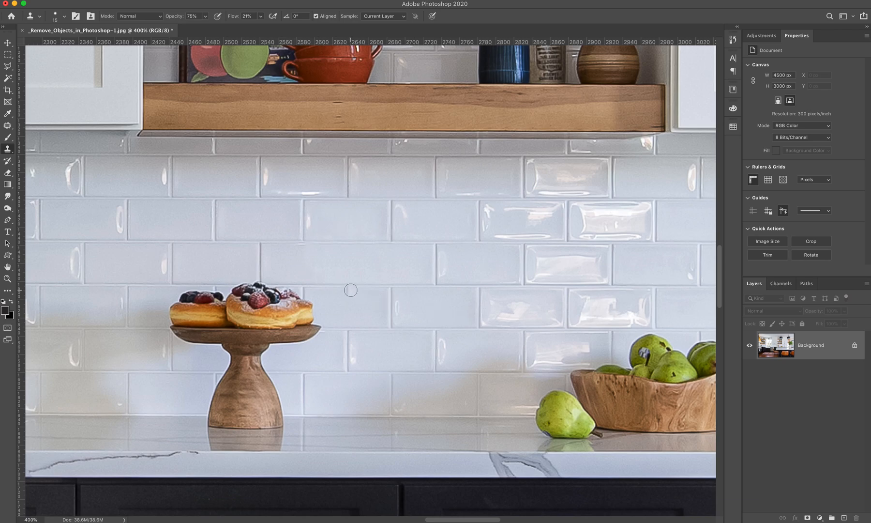
mouse_move(347, 260)
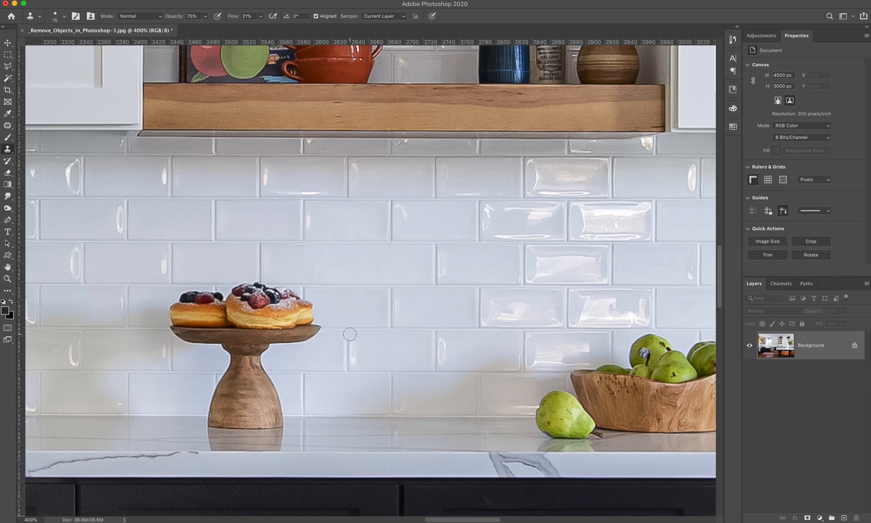
mouse_move(401, 355)
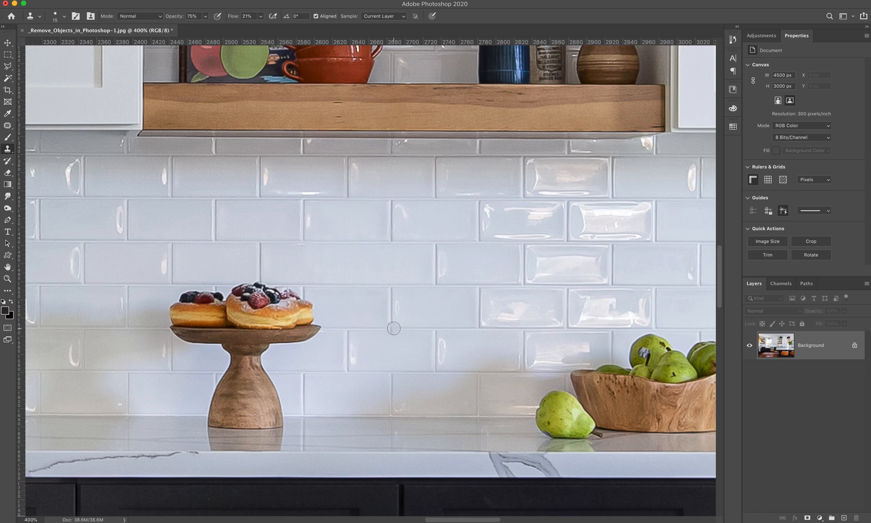
mouse_move(384, 320)
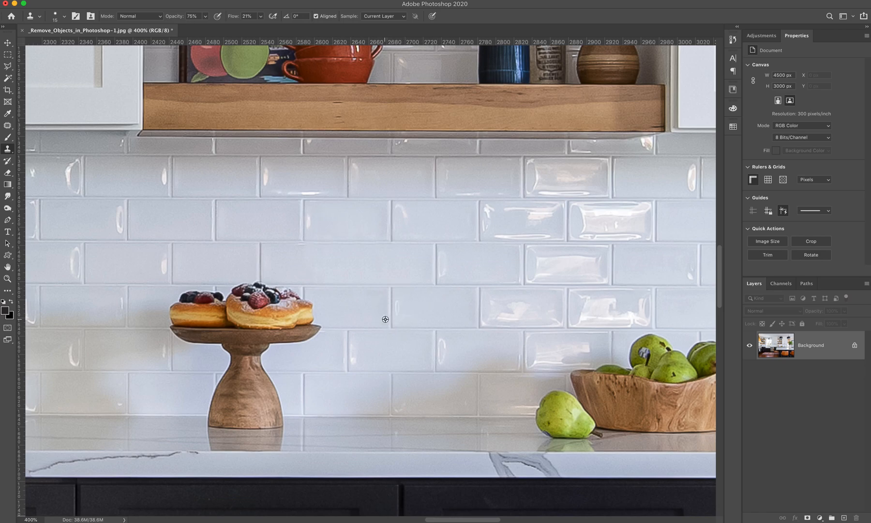
mouse_move(423, 311)
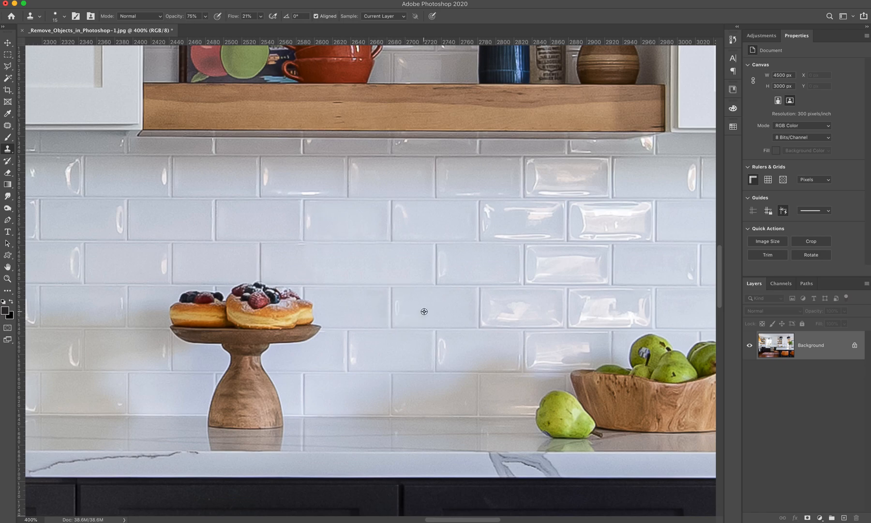
mouse_move(392, 329)
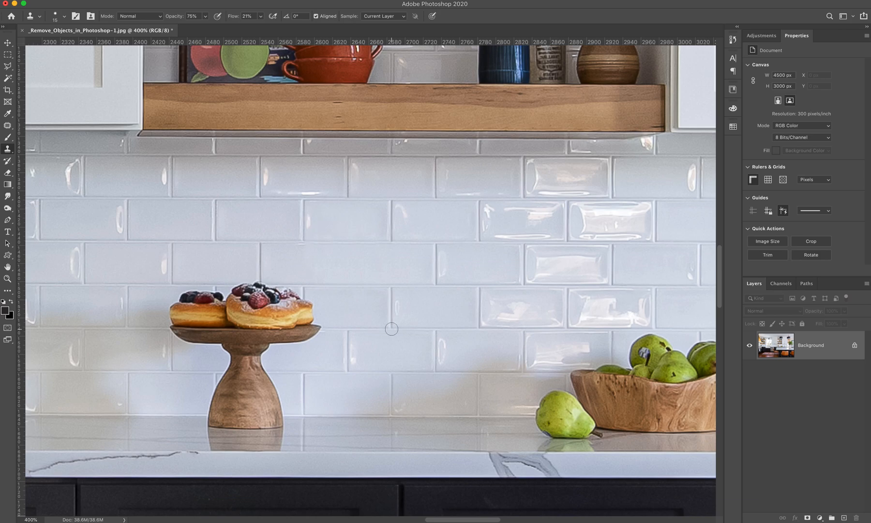
mouse_move(345, 282)
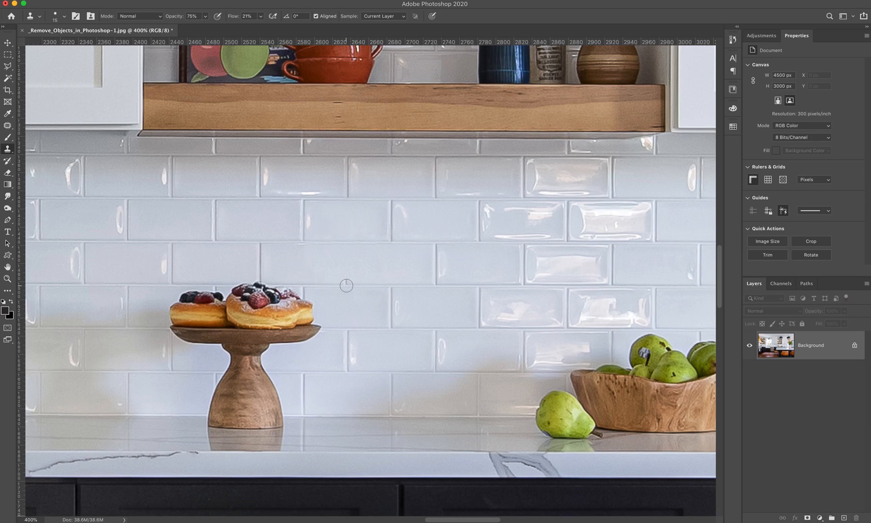
mouse_move(349, 253)
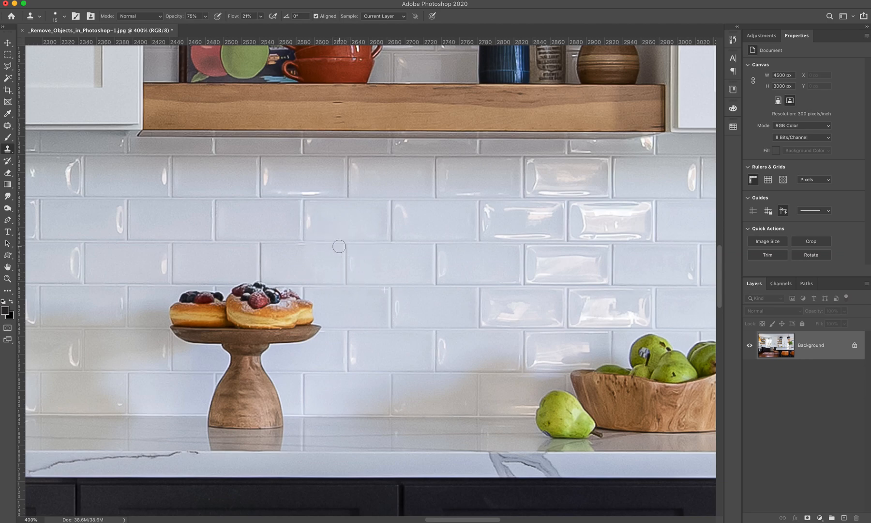
mouse_move(345, 284)
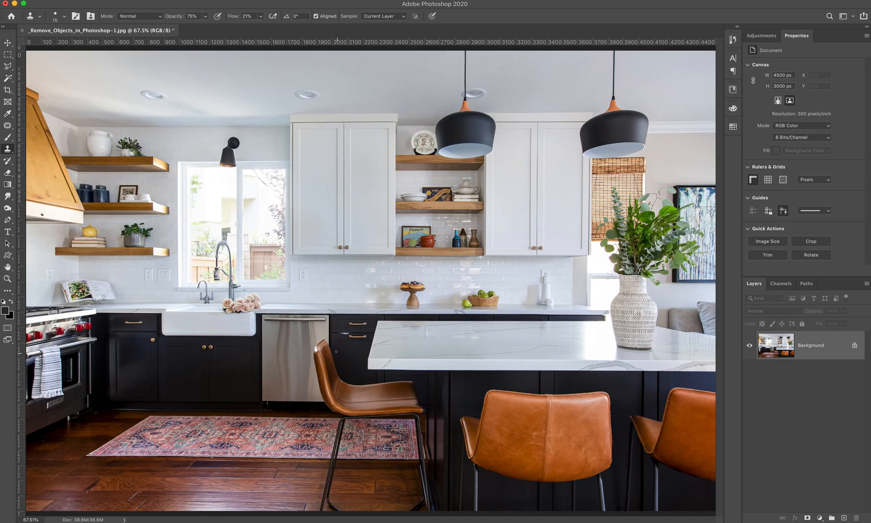
mouse_move(343, 363)
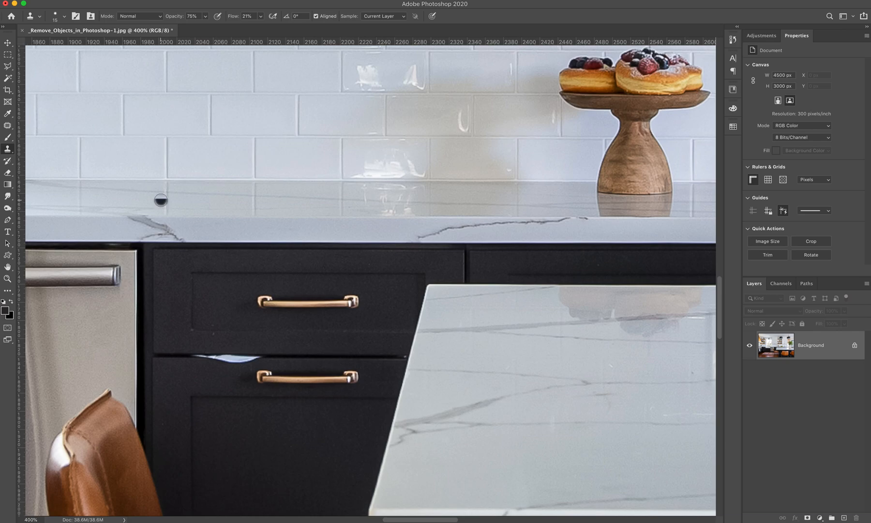
Select the Patch tool for the white streak between the lower cabinet drawers
left_click(8, 127)
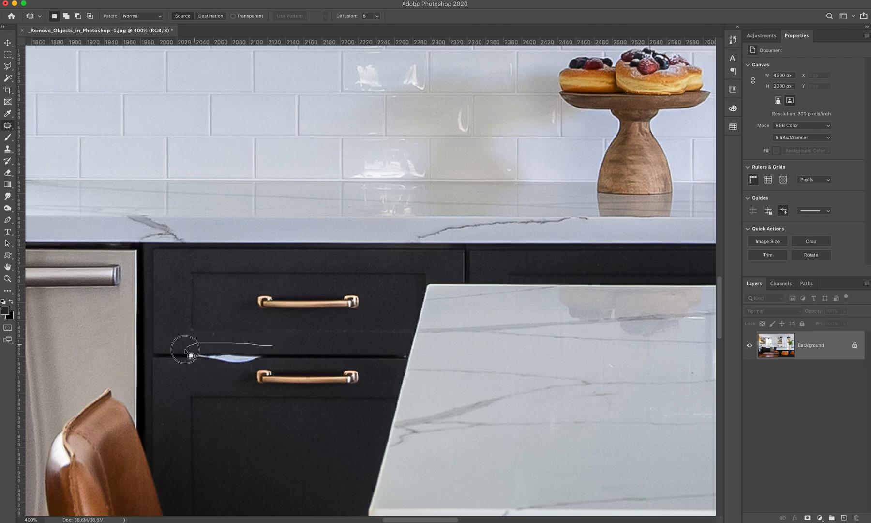
Lasso the white drawer-gap streak and patch it with dark cabinet texture, including the leftover bit
left_click_drag(186, 351, 275, 355)
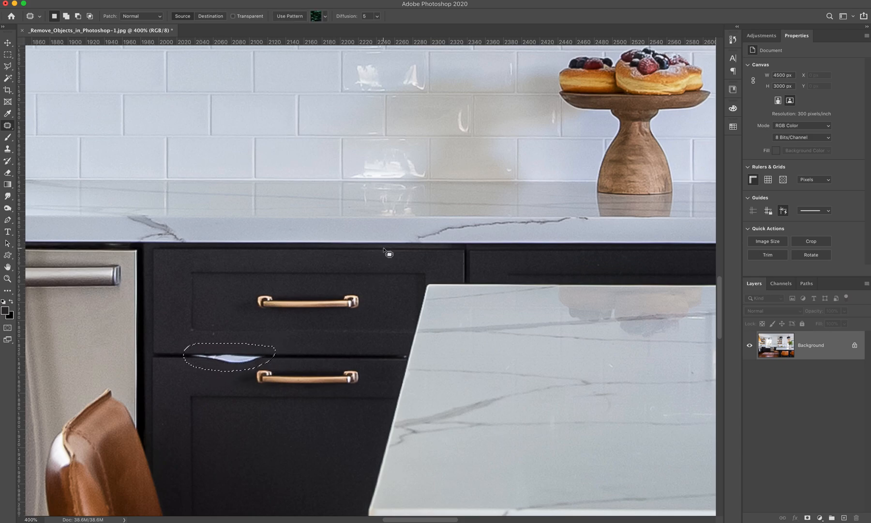
mouse_move(314, 278)
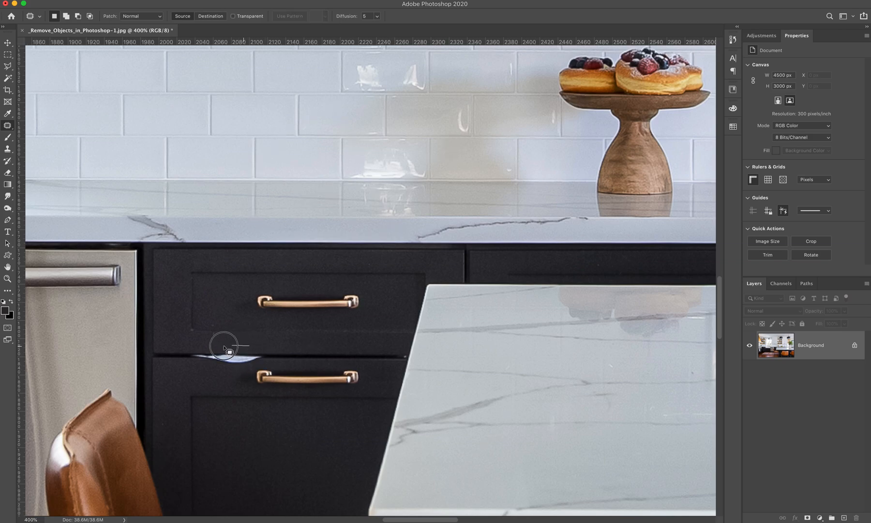
left_click_drag(224, 348, 261, 369)
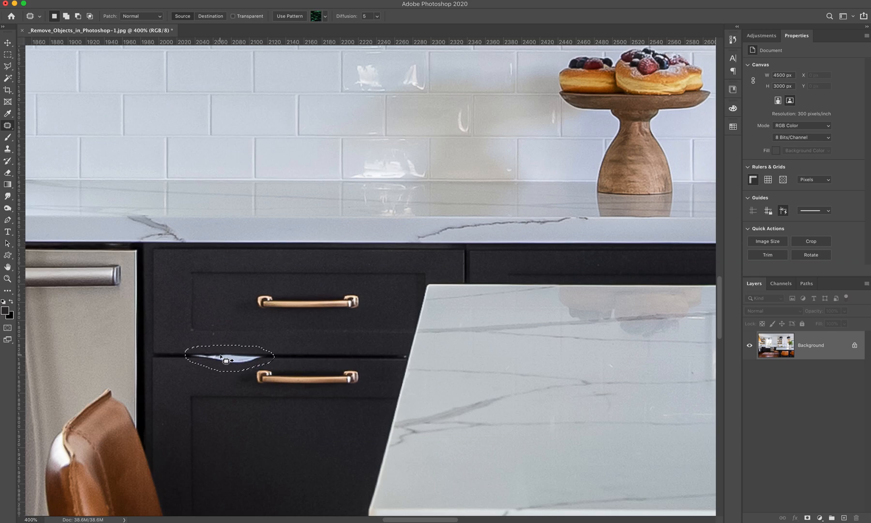
left_click_drag(225, 356, 329, 352)
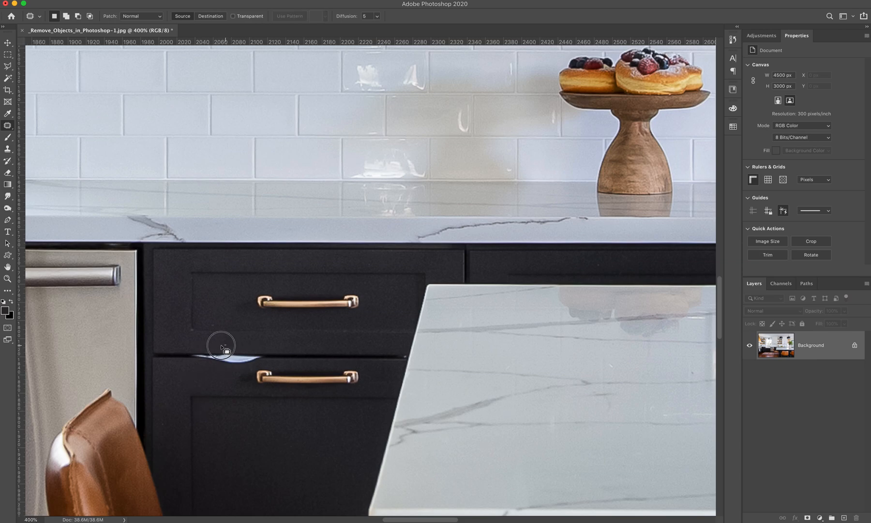
left_click_drag(223, 347, 249, 370)
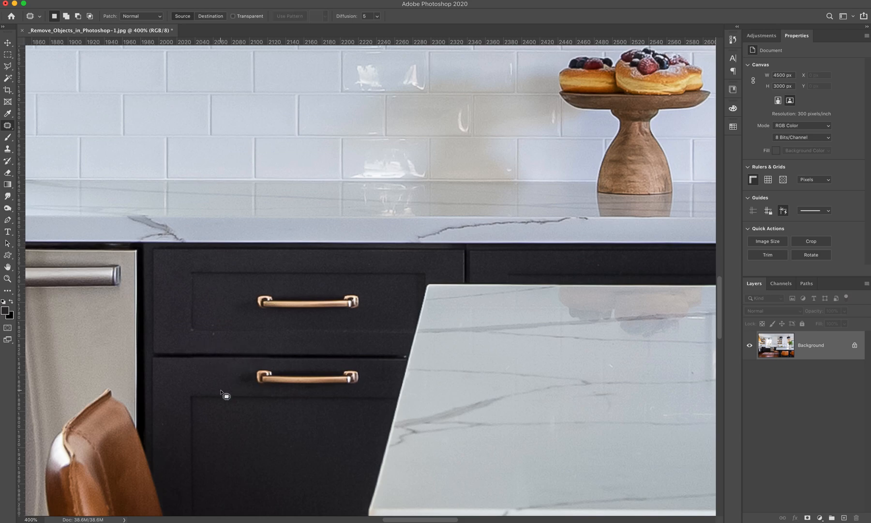
mouse_move(421, 314)
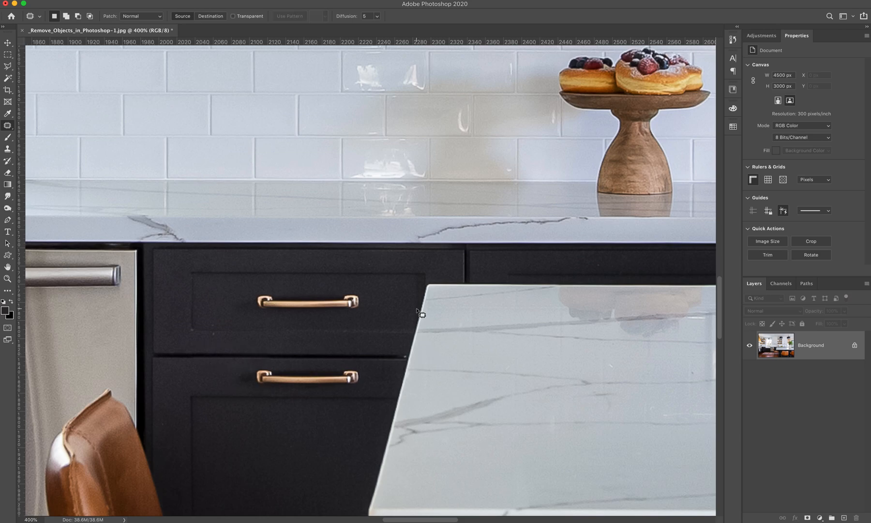
mouse_move(449, 319)
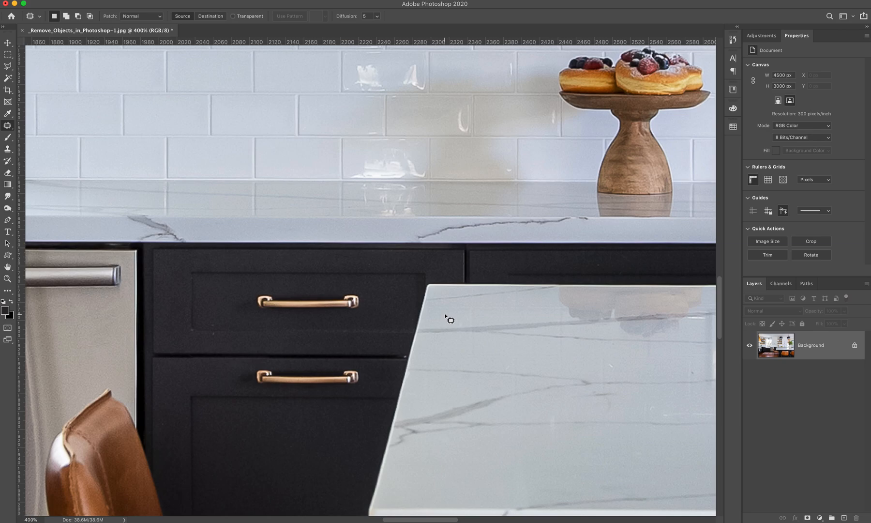
mouse_move(405, 321)
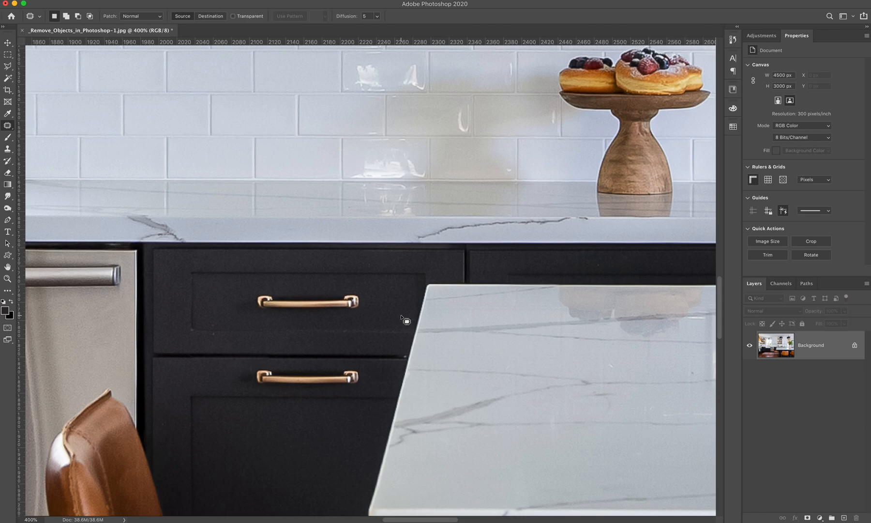
mouse_move(465, 364)
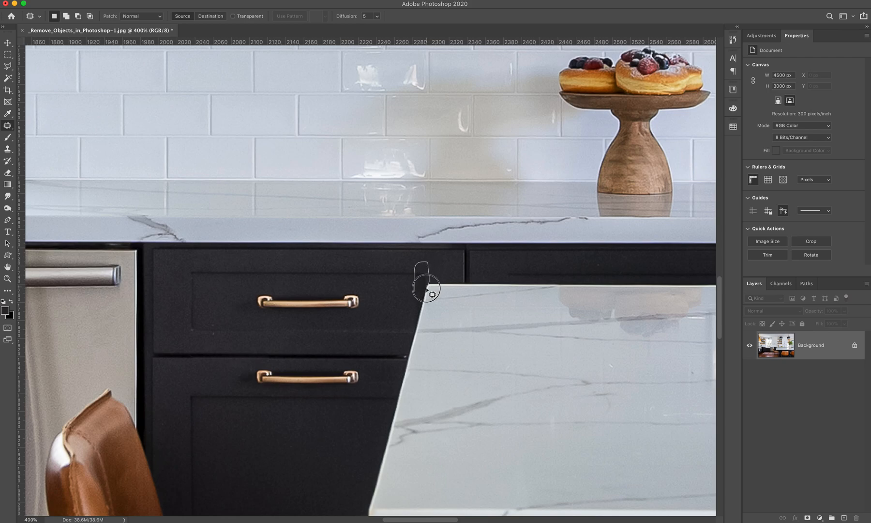
mouse_move(411, 297)
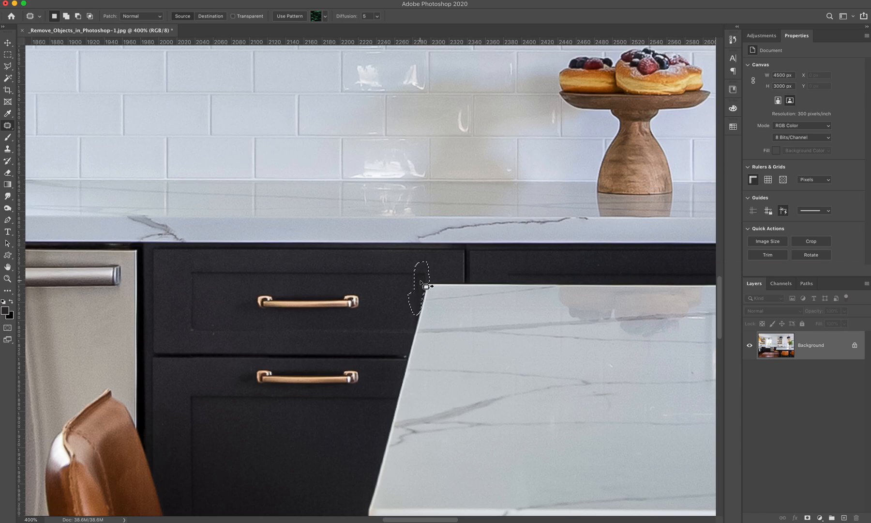
Patch the light sliver near the island corner with clean dark cabinet texture
left_click_drag(423, 287, 395, 284)
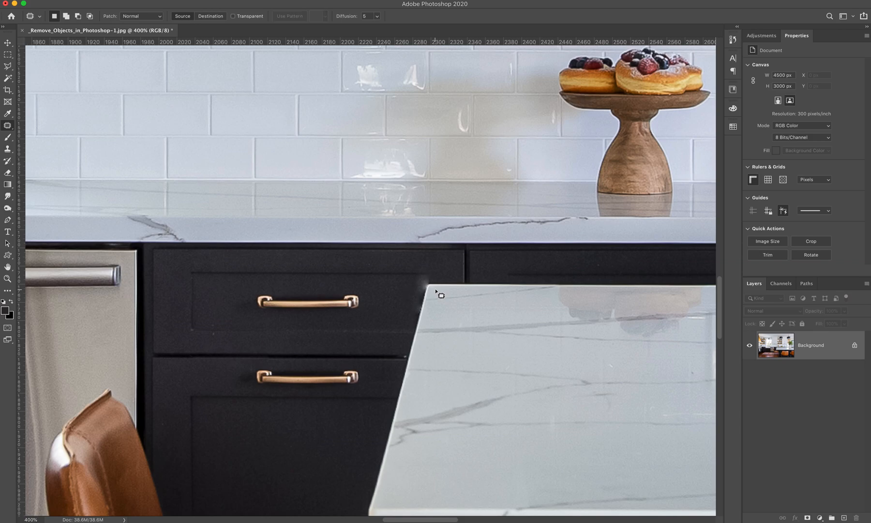
mouse_move(429, 286)
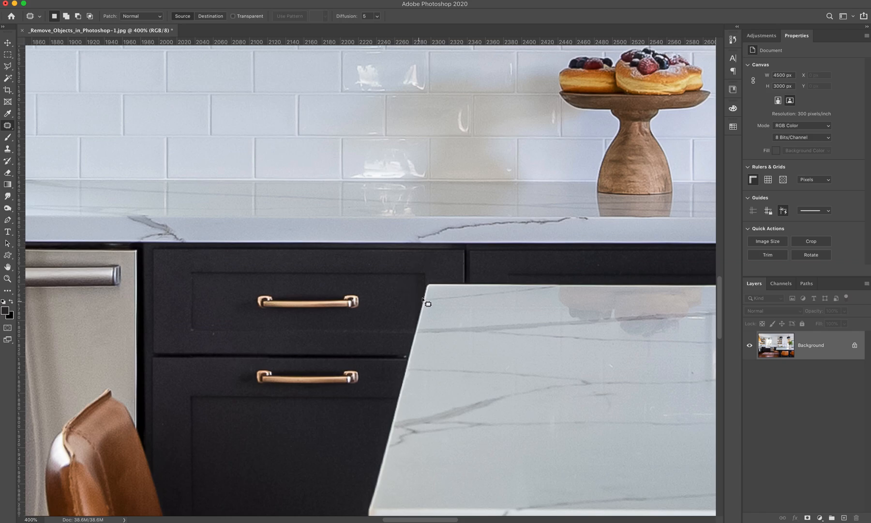
mouse_move(423, 305)
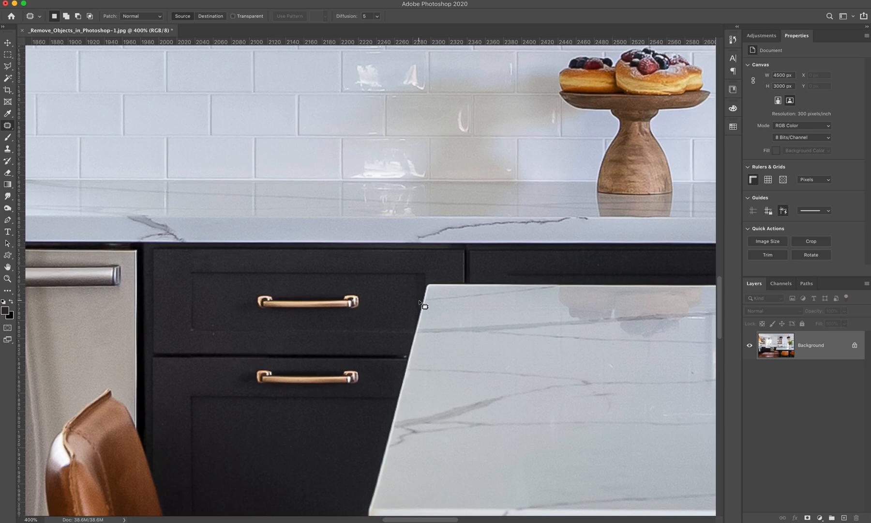
mouse_move(230, 378)
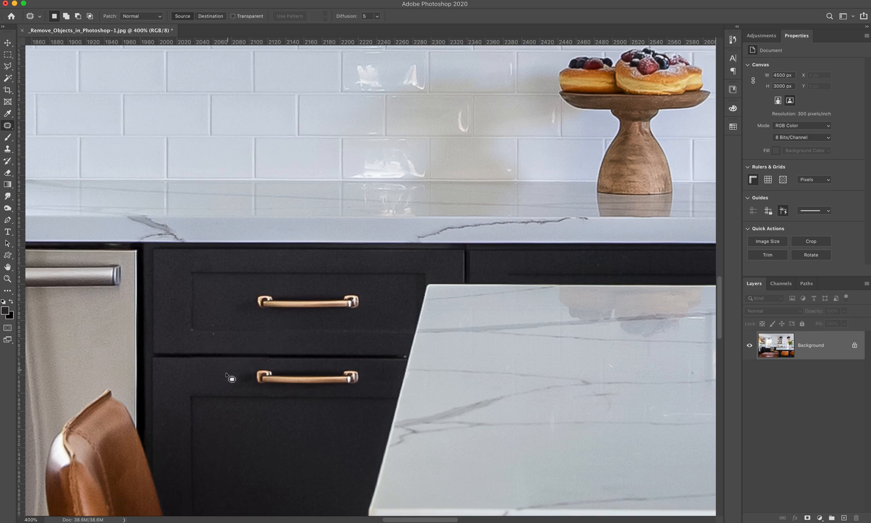
mouse_move(283, 365)
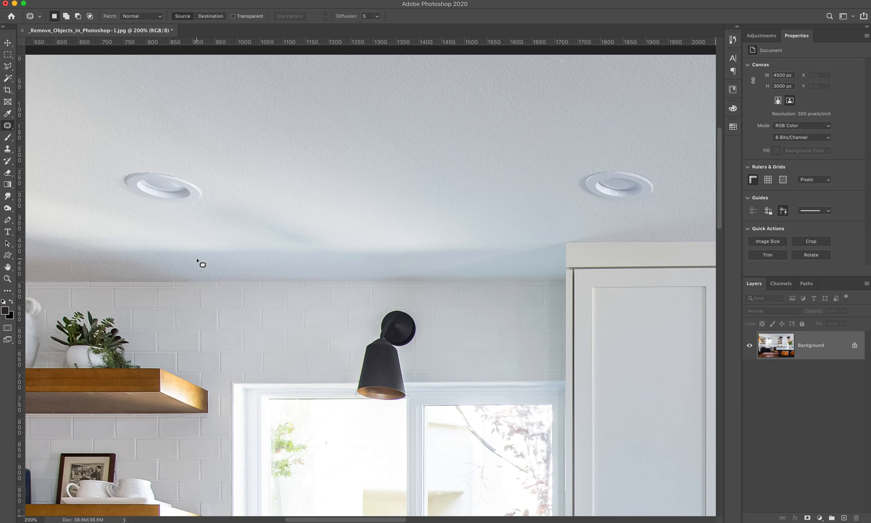
mouse_move(221, 246)
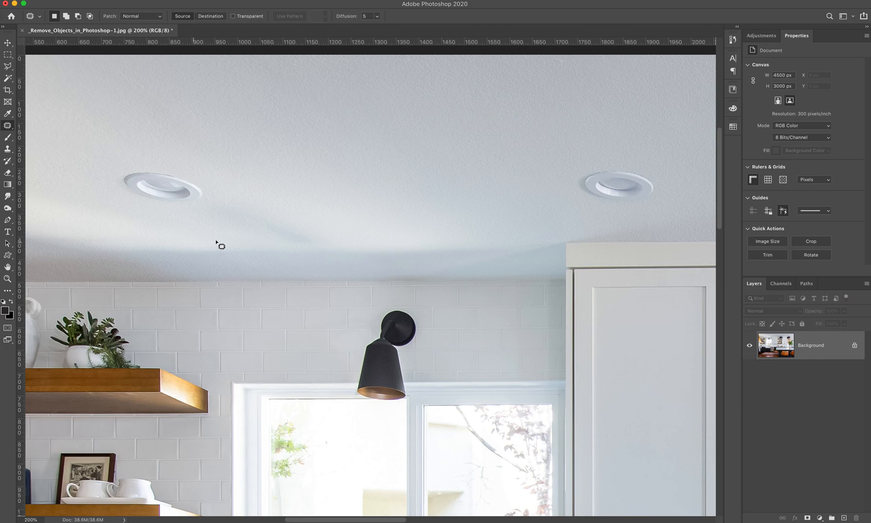
mouse_move(95, 135)
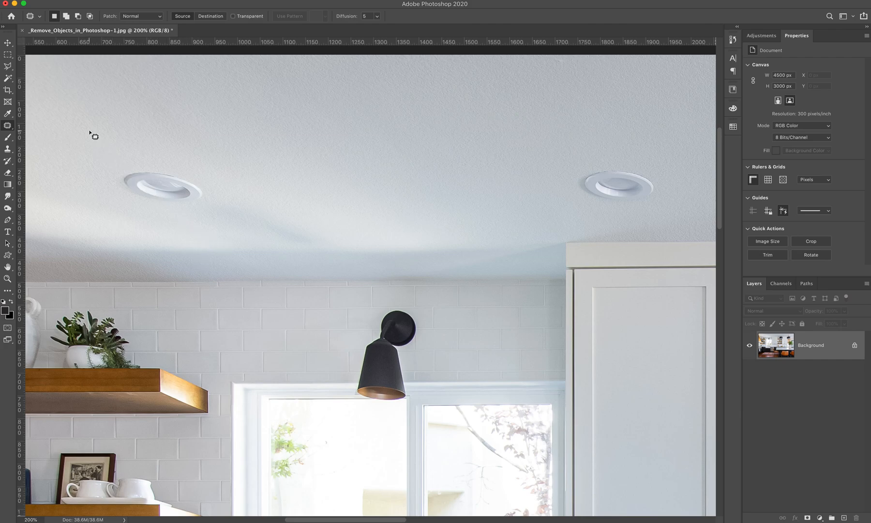
mouse_move(227, 217)
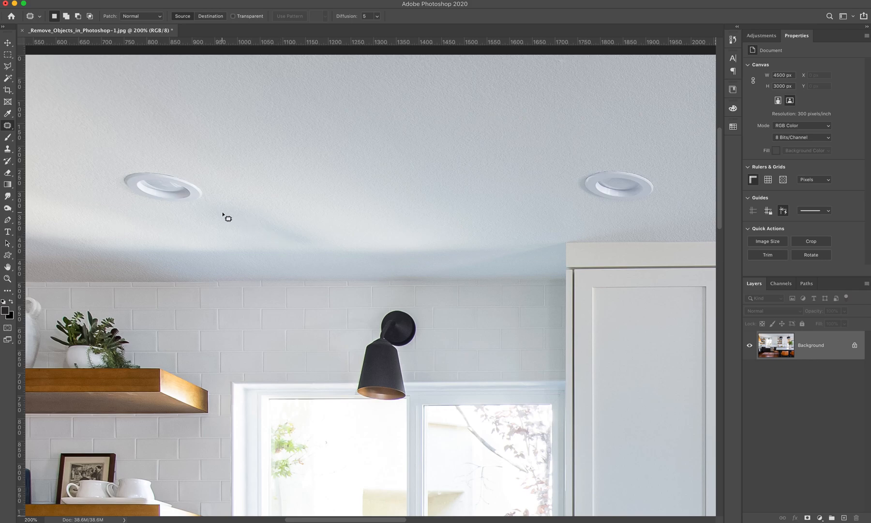
mouse_move(99, 238)
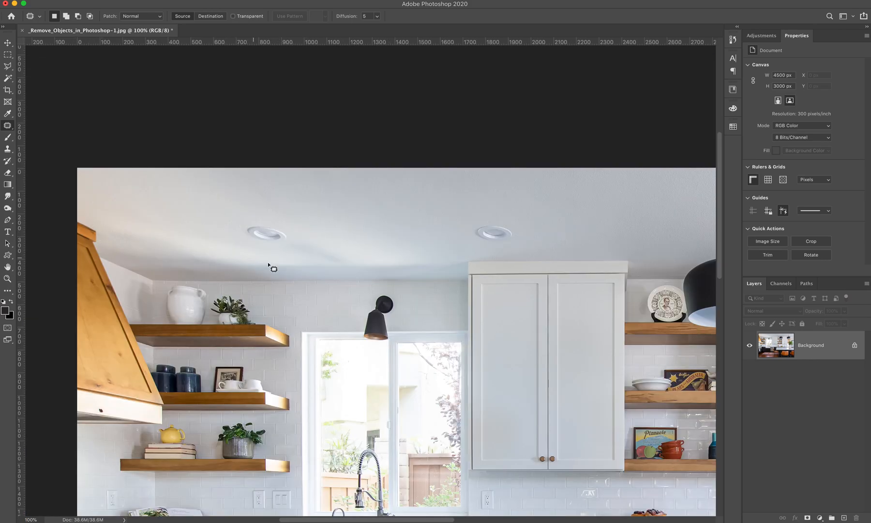
mouse_move(595, 430)
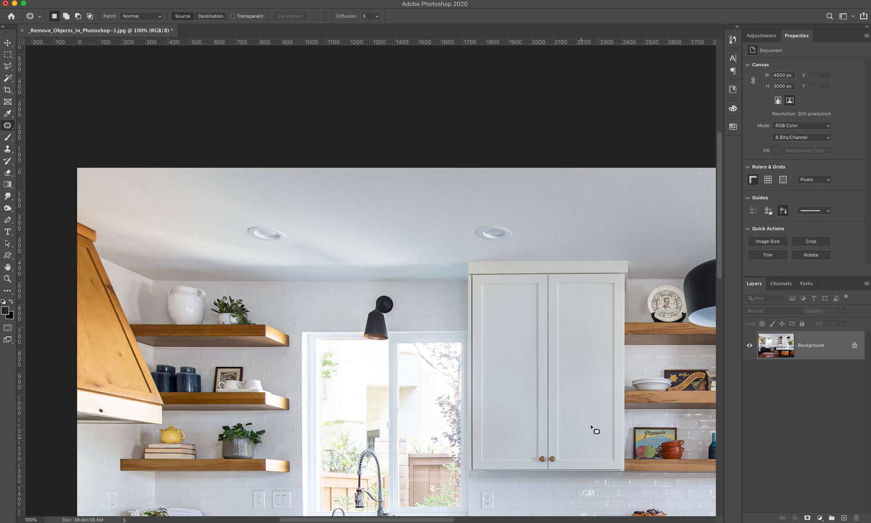
mouse_move(584, 429)
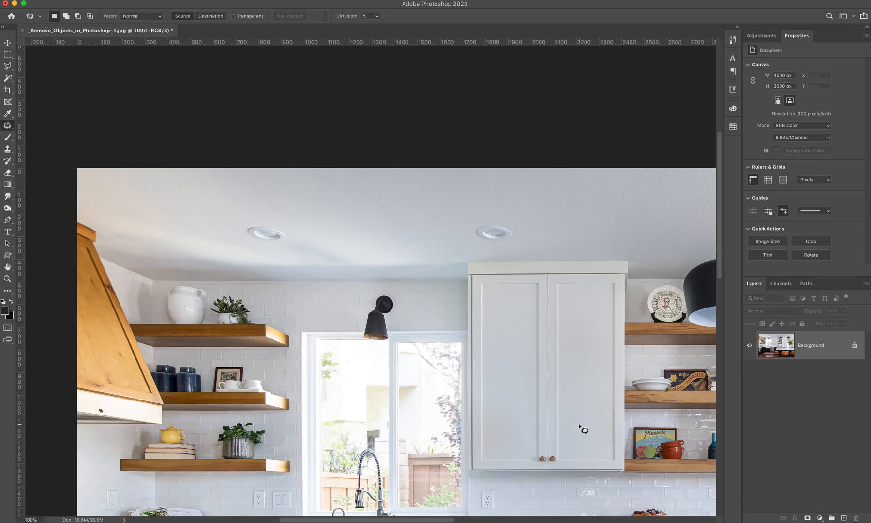
mouse_move(269, 257)
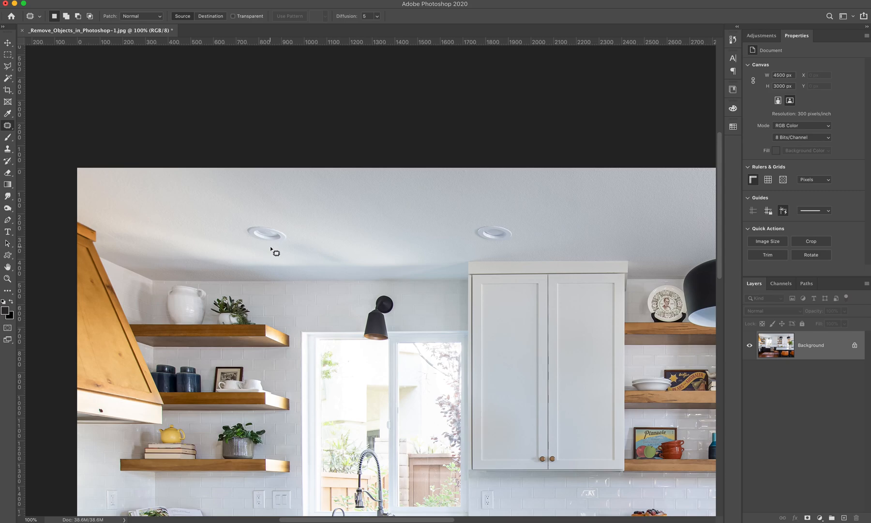
Patch the left recessed can light with plain ceiling, leaving the right one
left_click_drag(275, 253, 268, 220)
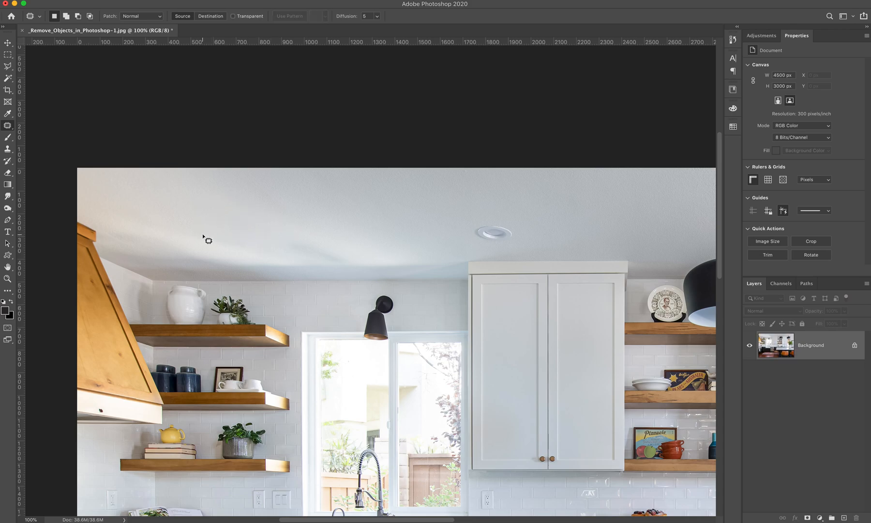
mouse_move(333, 231)
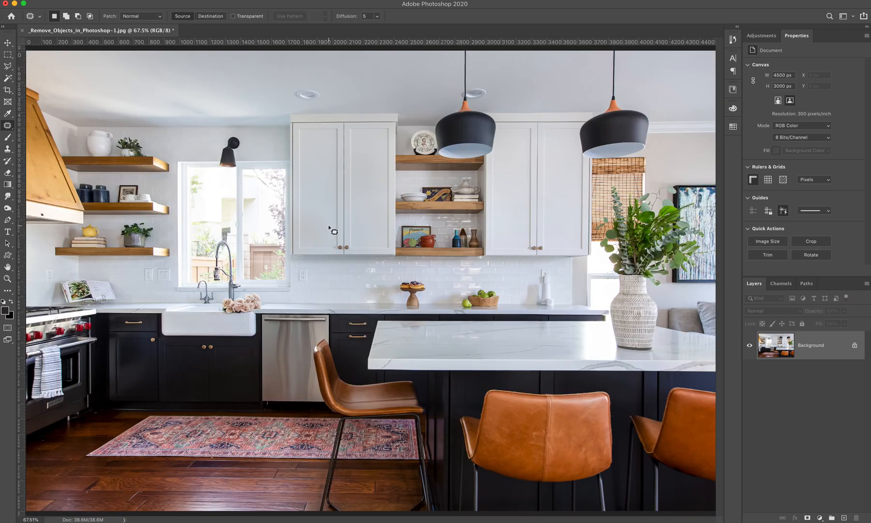
mouse_move(355, 300)
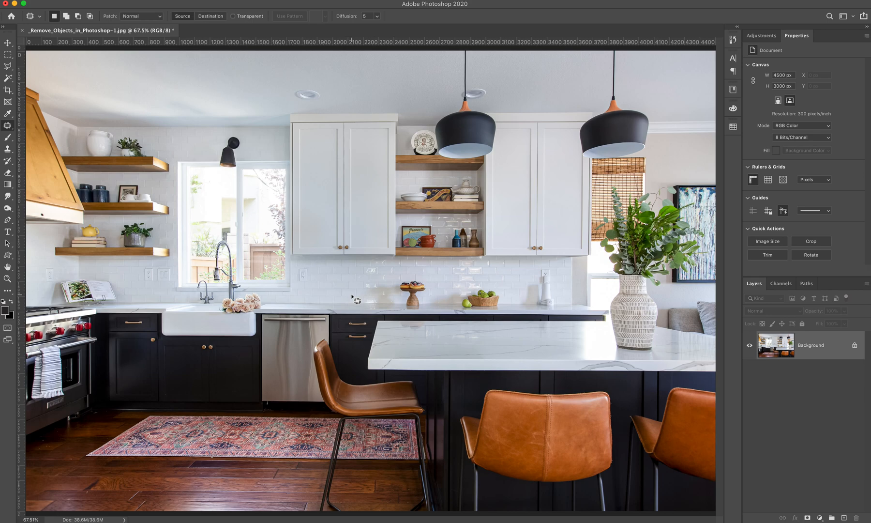
mouse_move(289, 488)
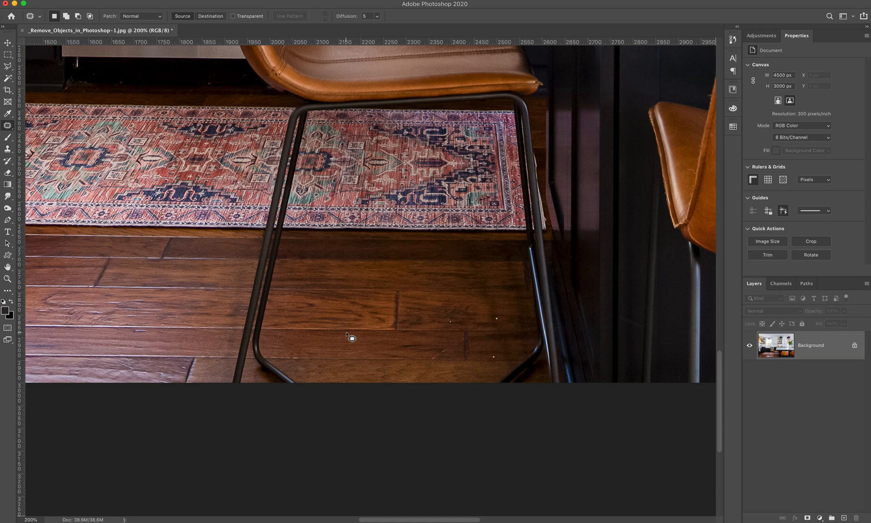
mouse_move(521, 329)
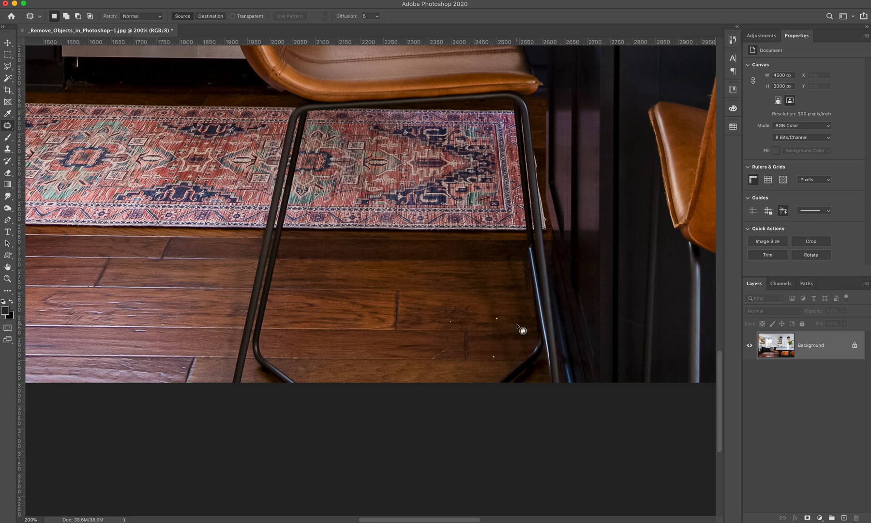
mouse_move(502, 315)
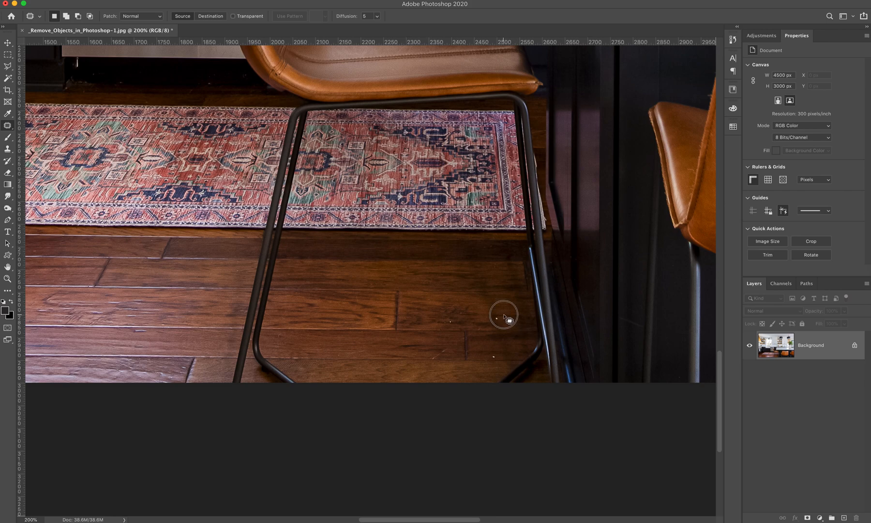